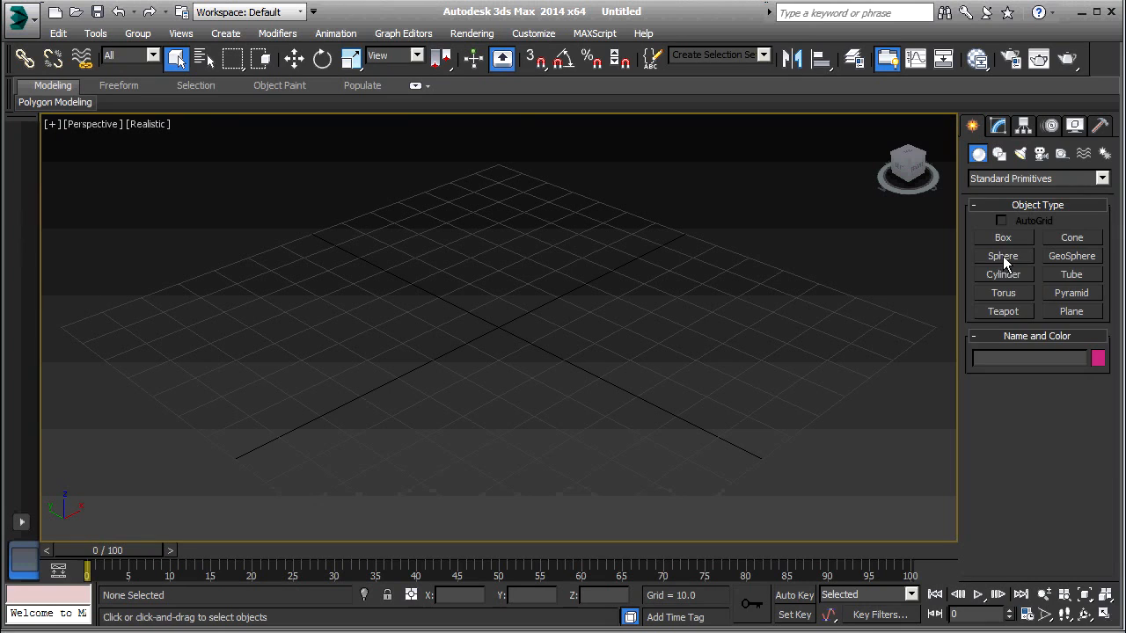
Step: Create Sphere001, a sphere of radius 40, in the Perspective viewport
left_click(1003, 255)
type("40")
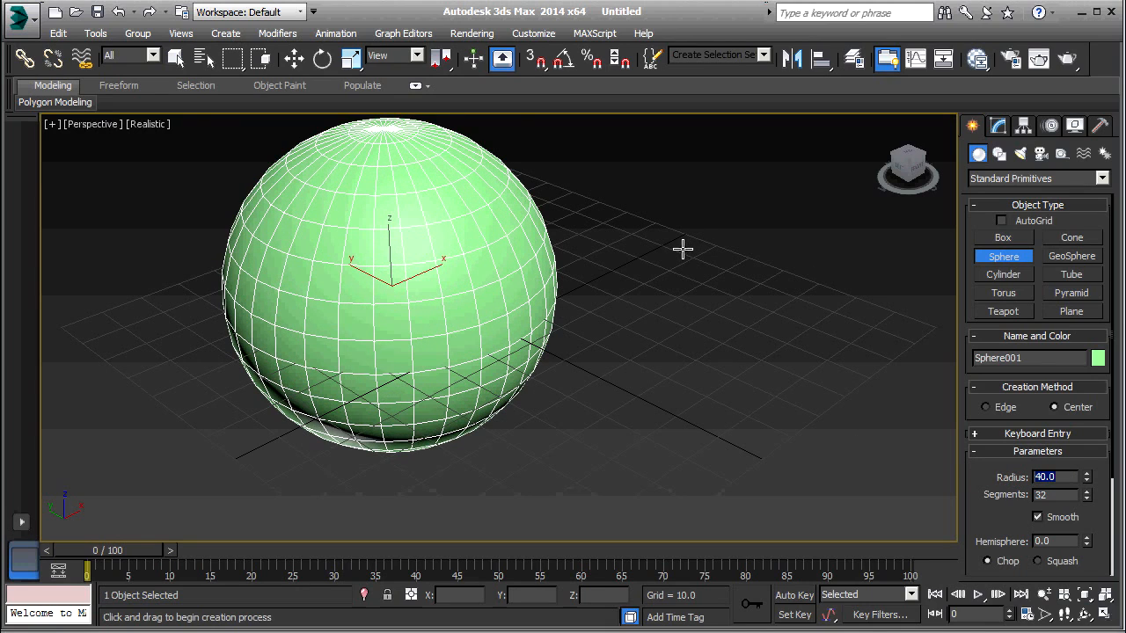
left_click(176, 58)
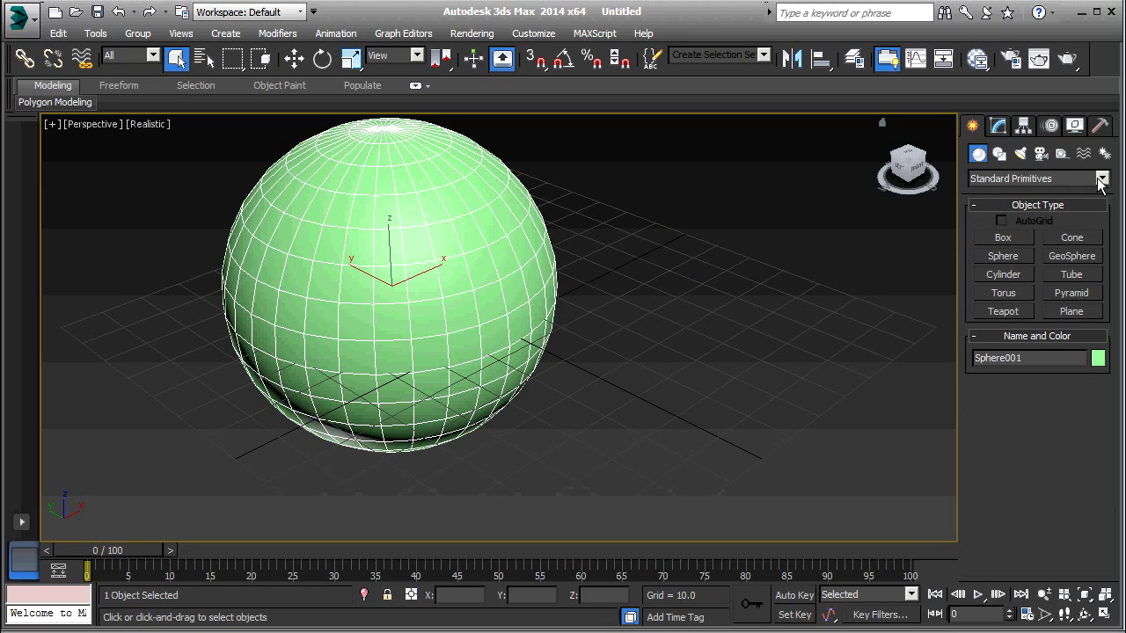
Step: Place a PF Source 001 emitter beside the sphere and show its Modify panel settings
left_click(1101, 179)
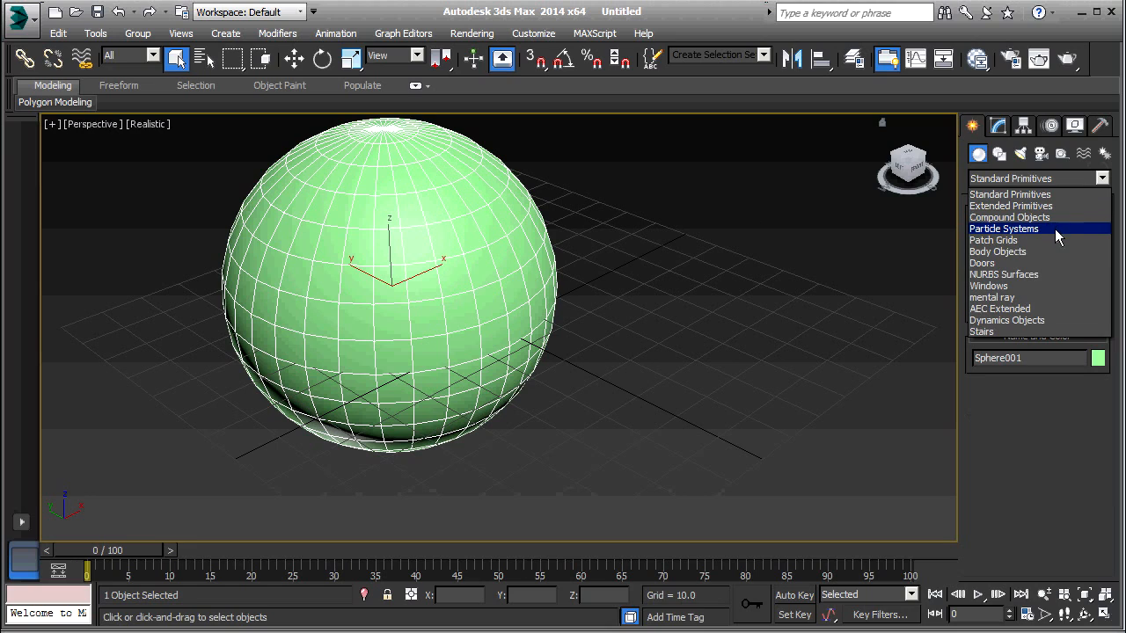
left_click(1003, 229)
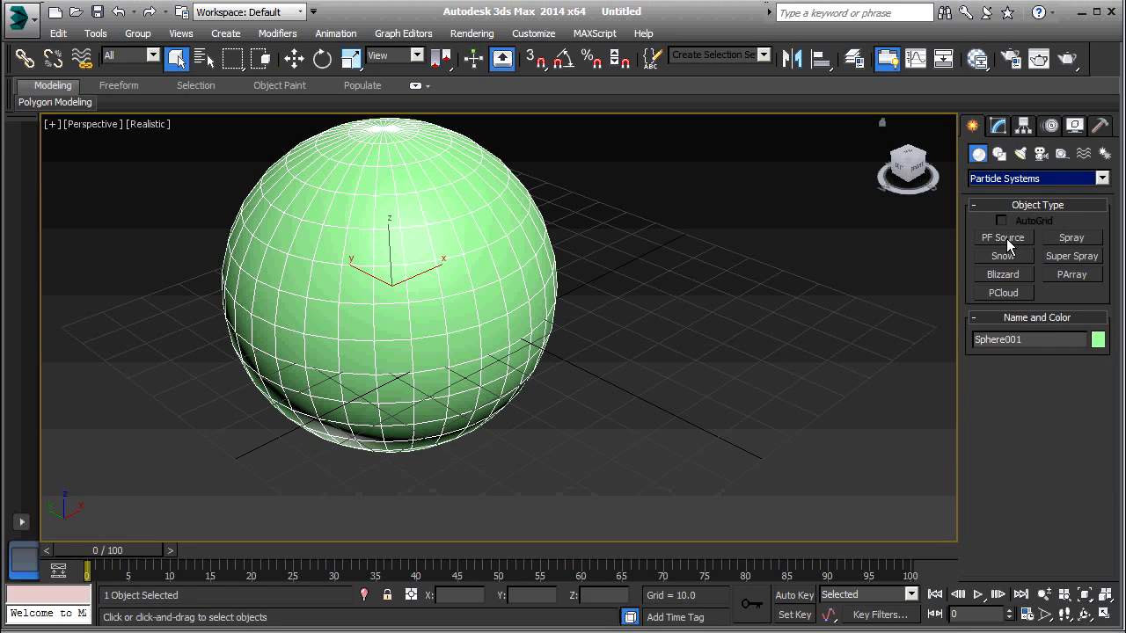
left_click(1003, 237)
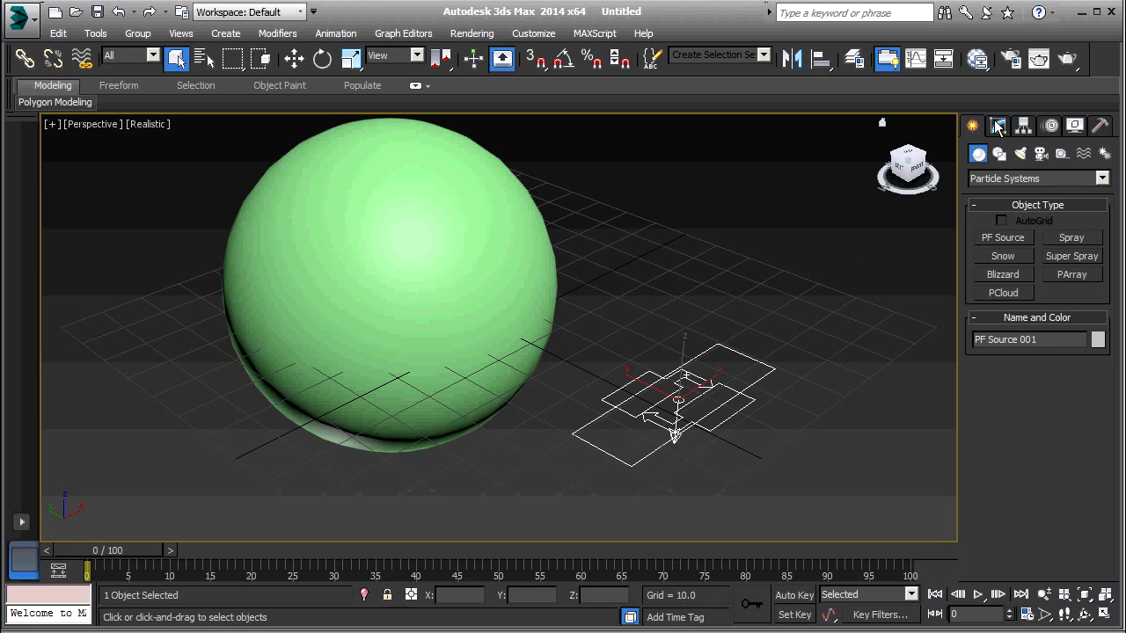
left_click(997, 125)
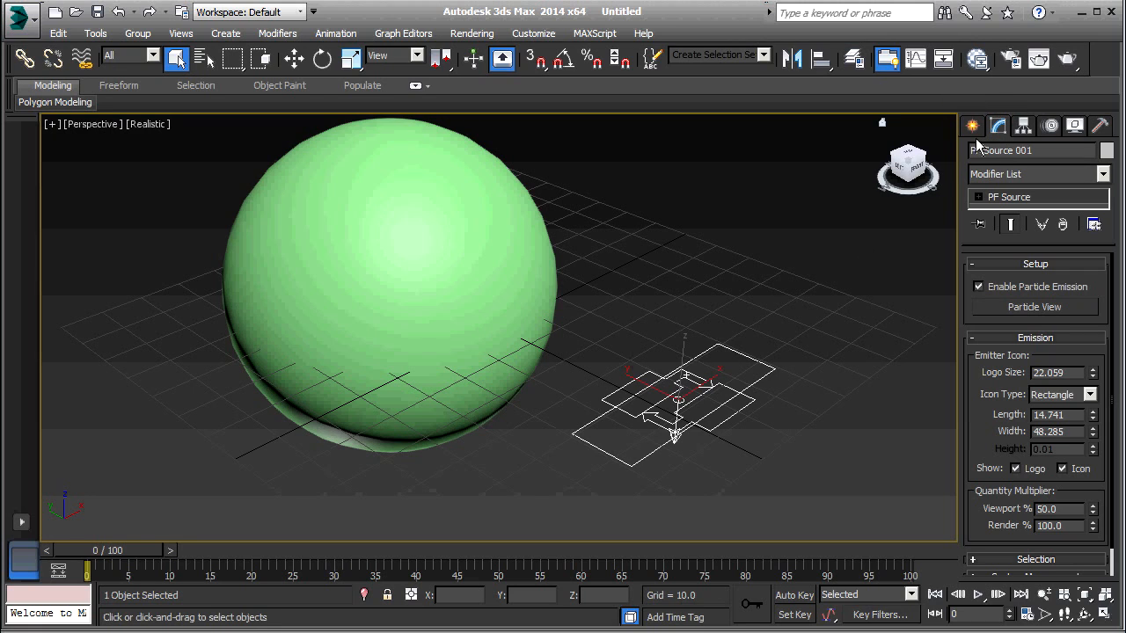
mouse_move(1033, 307)
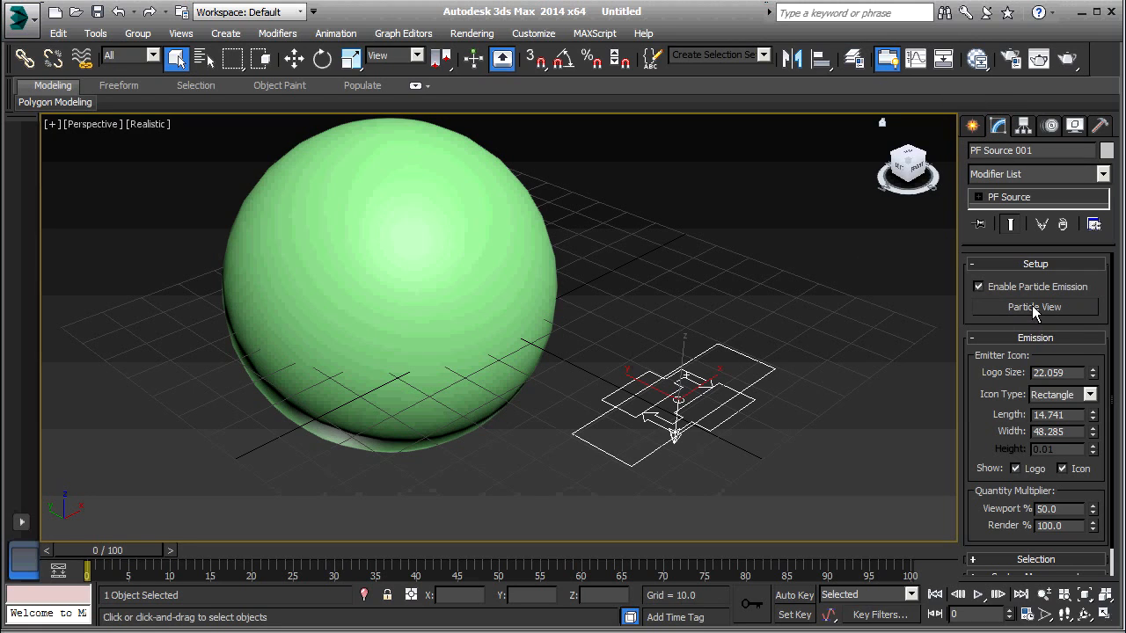
Step: In Particle View, delete the default Event 001 and start a new event with Birth and Display
left_click(1033, 307)
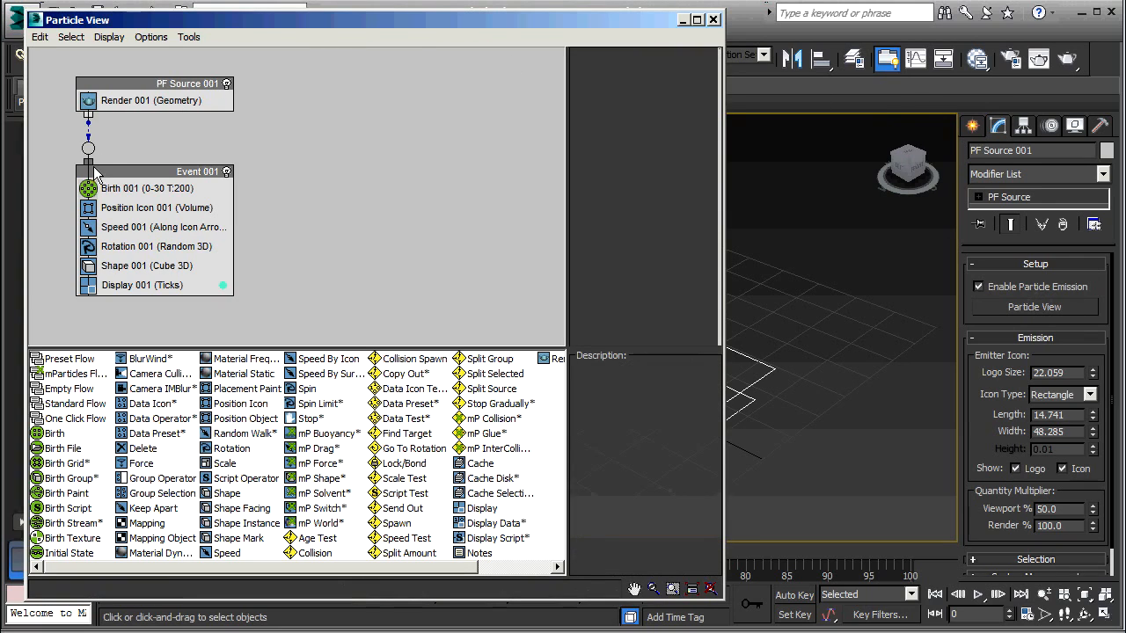
left_click(198, 171)
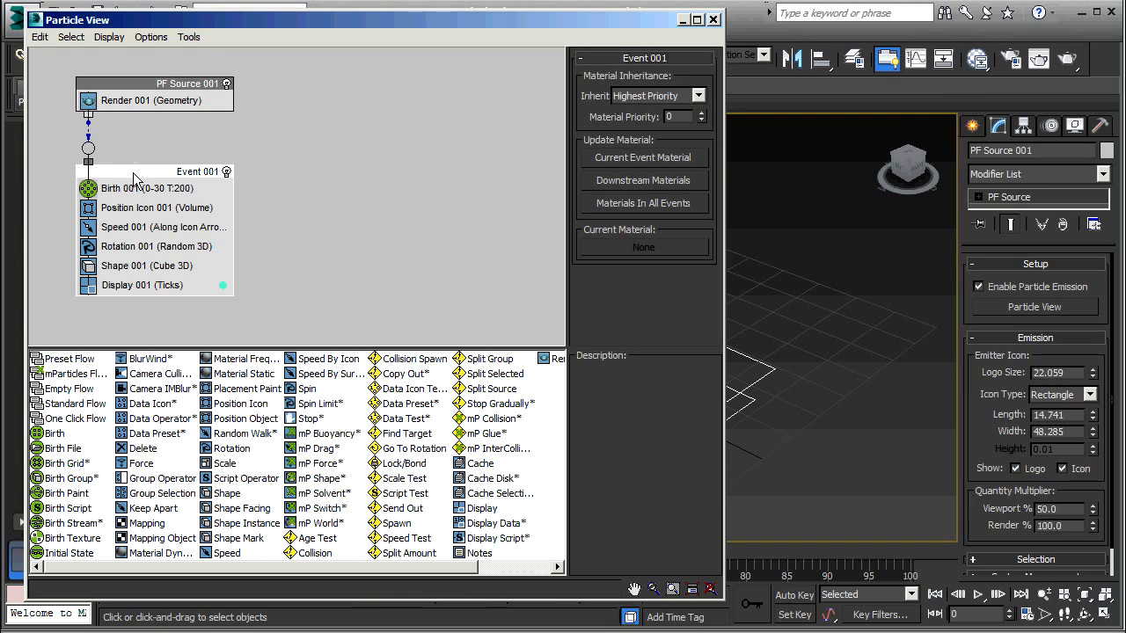
right_click(132, 180)
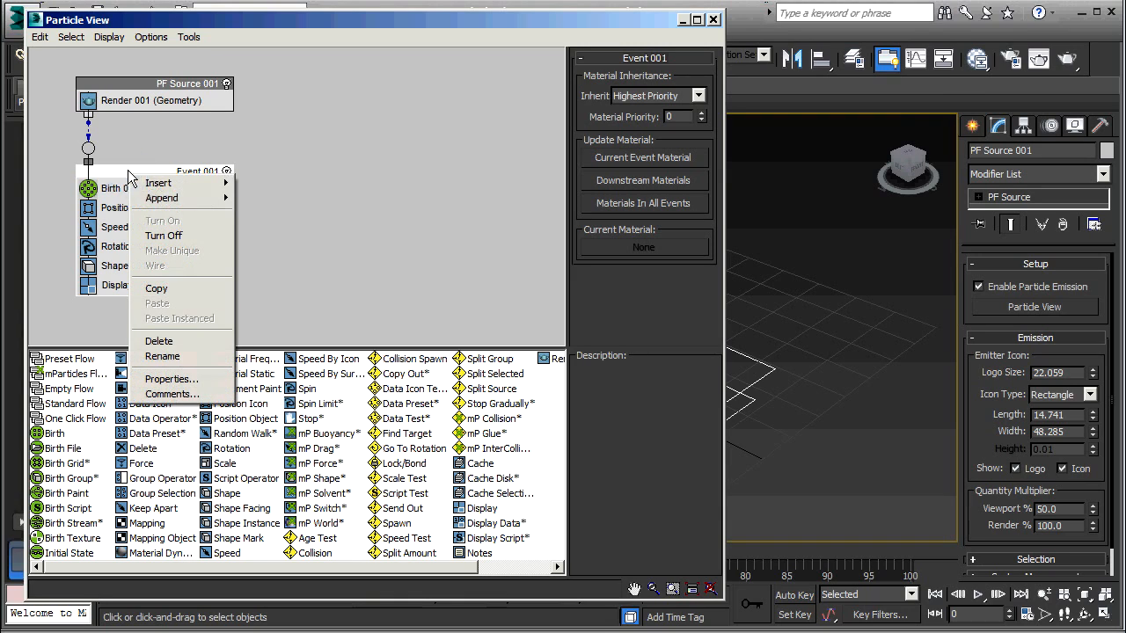
left_click(159, 340)
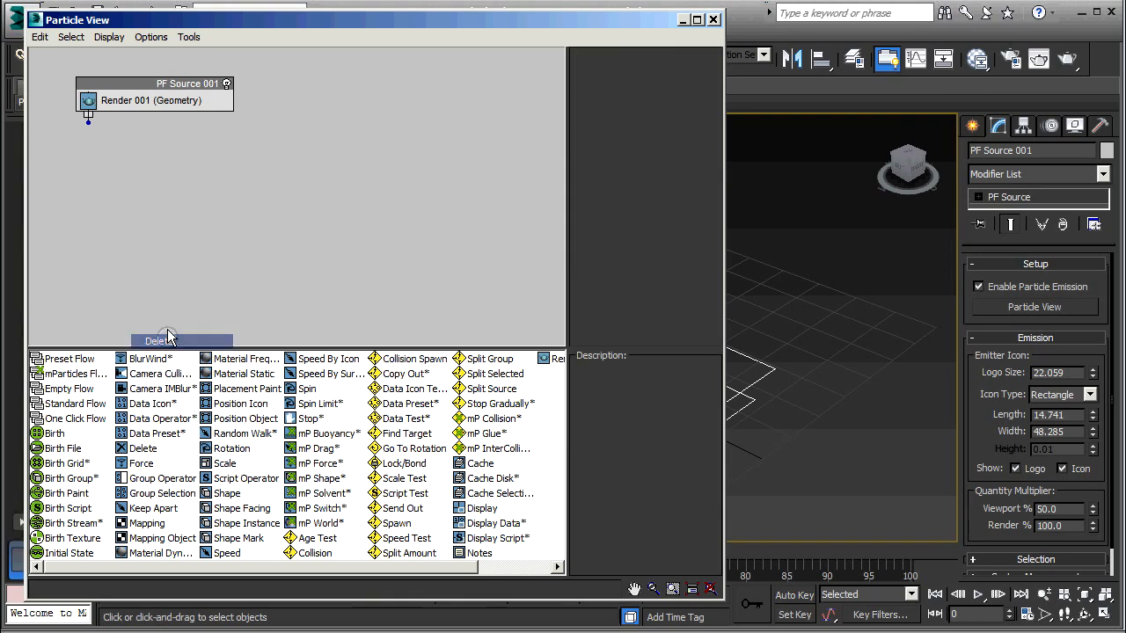
left_click_drag(54, 432, 159, 247)
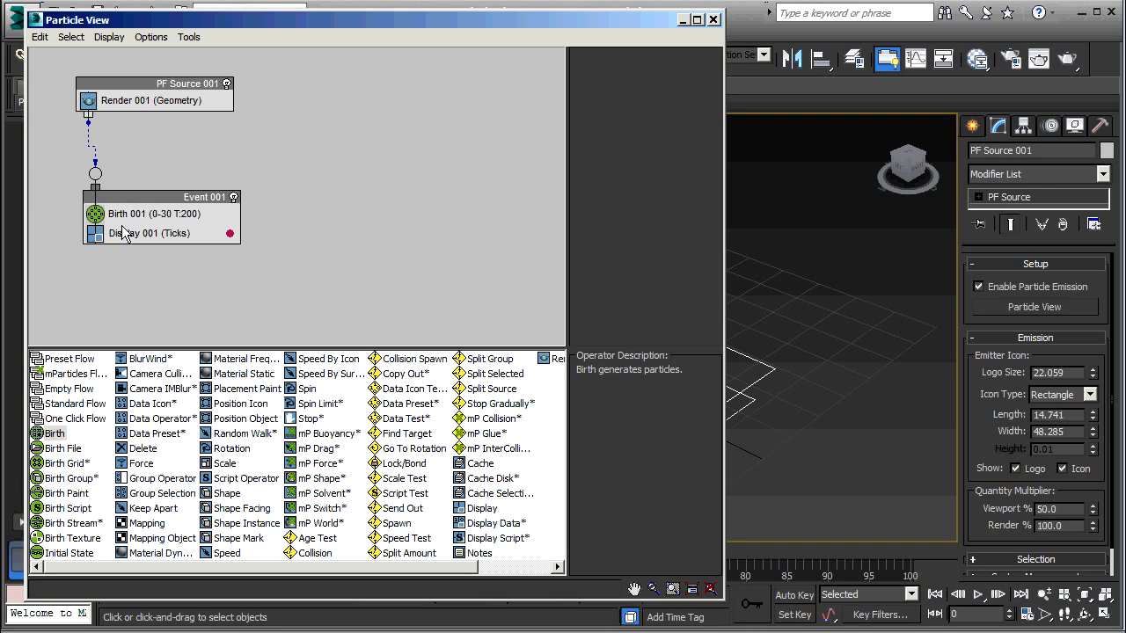
mouse_move(137, 198)
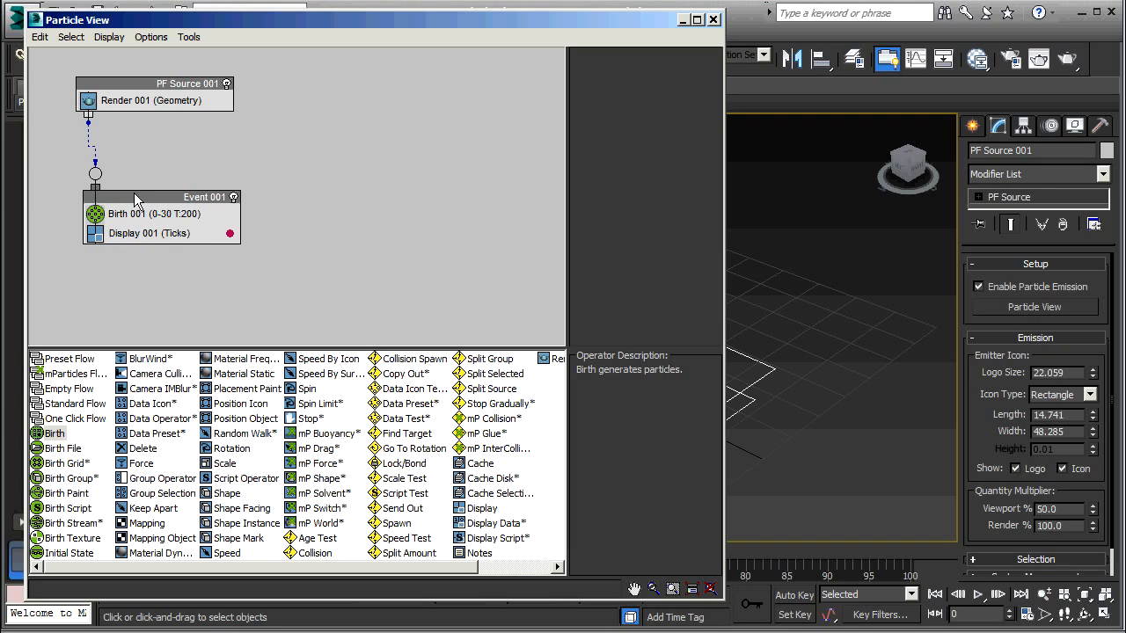
left_click(110, 277)
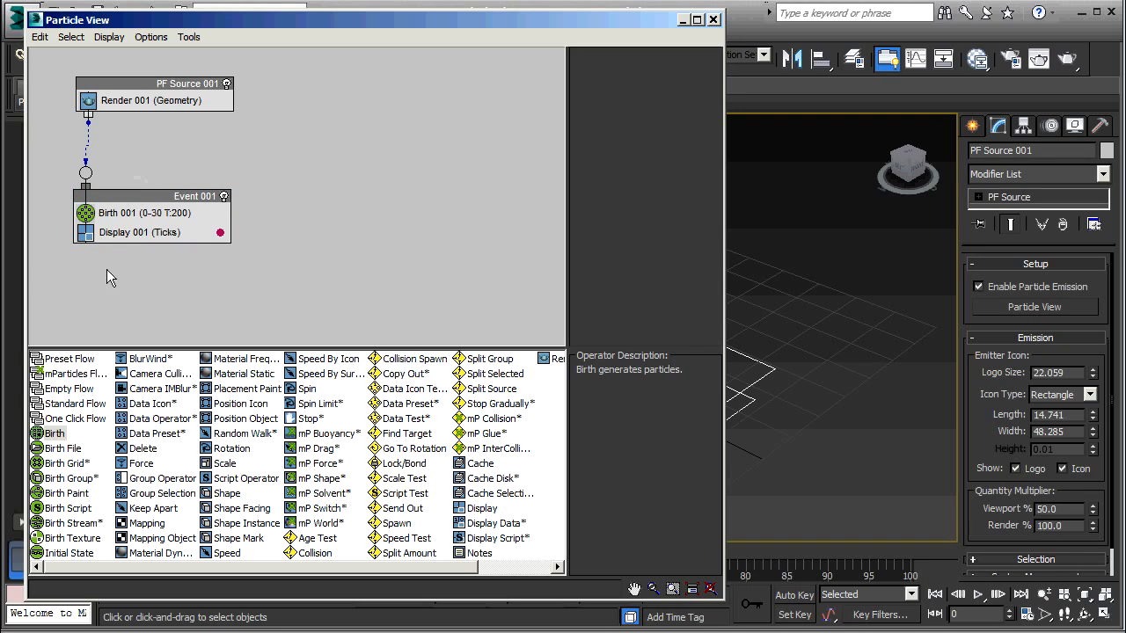
mouse_move(198, 106)
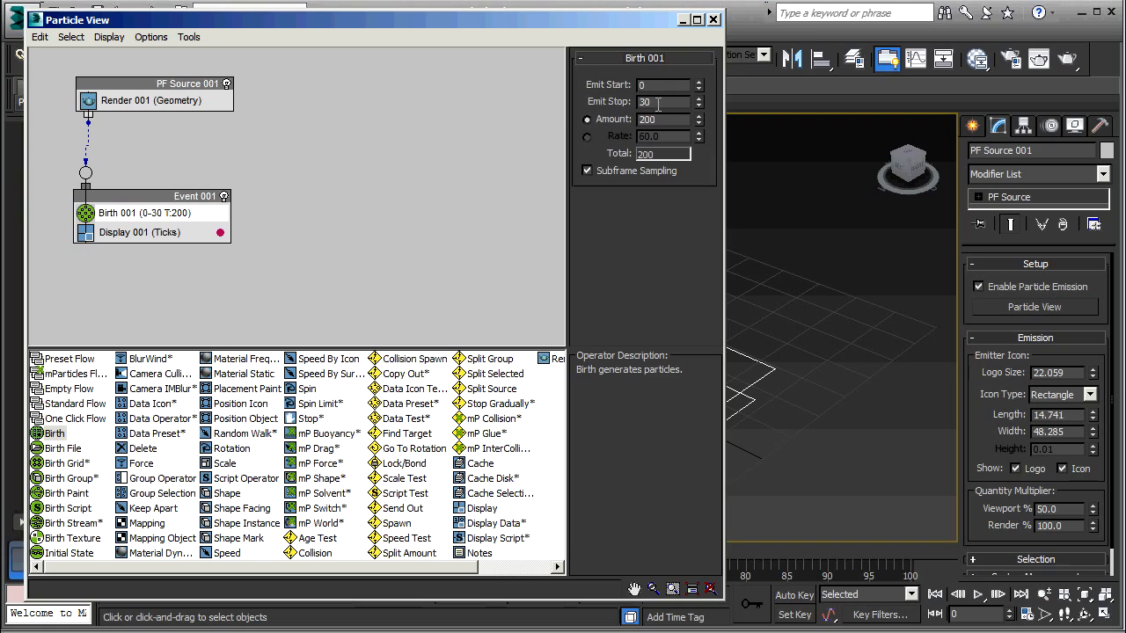
Step: Set Birth 001 to Emit Start 0, Emit Stop 0 and Amount 1
triple_click(662, 101)
type("0")
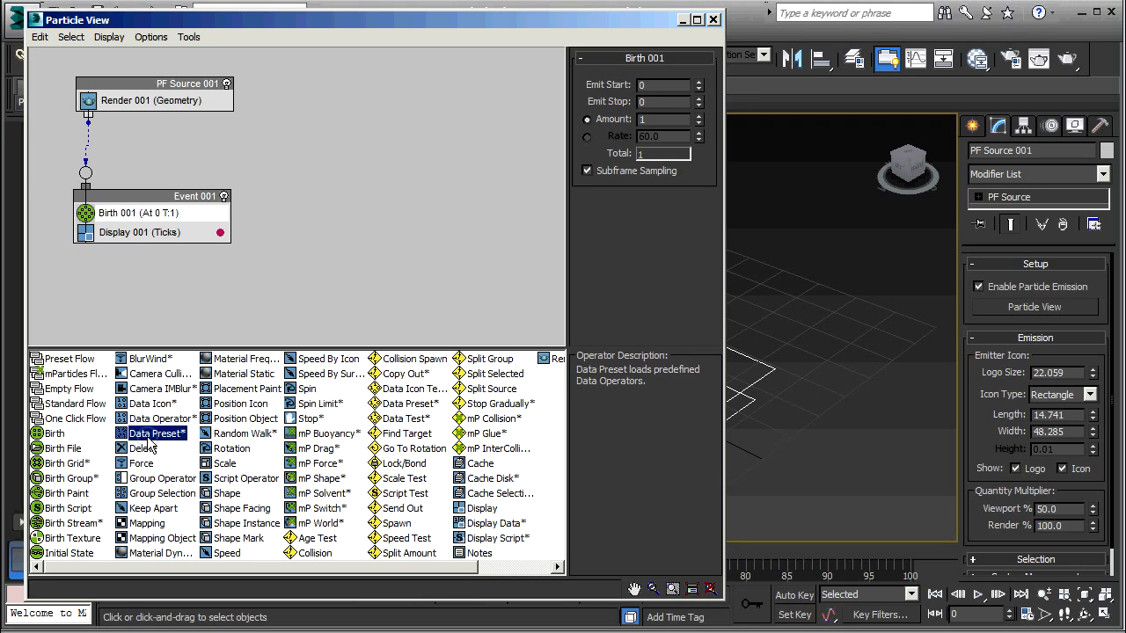
Step: Insert a Data Preset operator under Birth 001 and load the ParticlePerVertex preset
left_click_drag(158, 433, 202, 285)
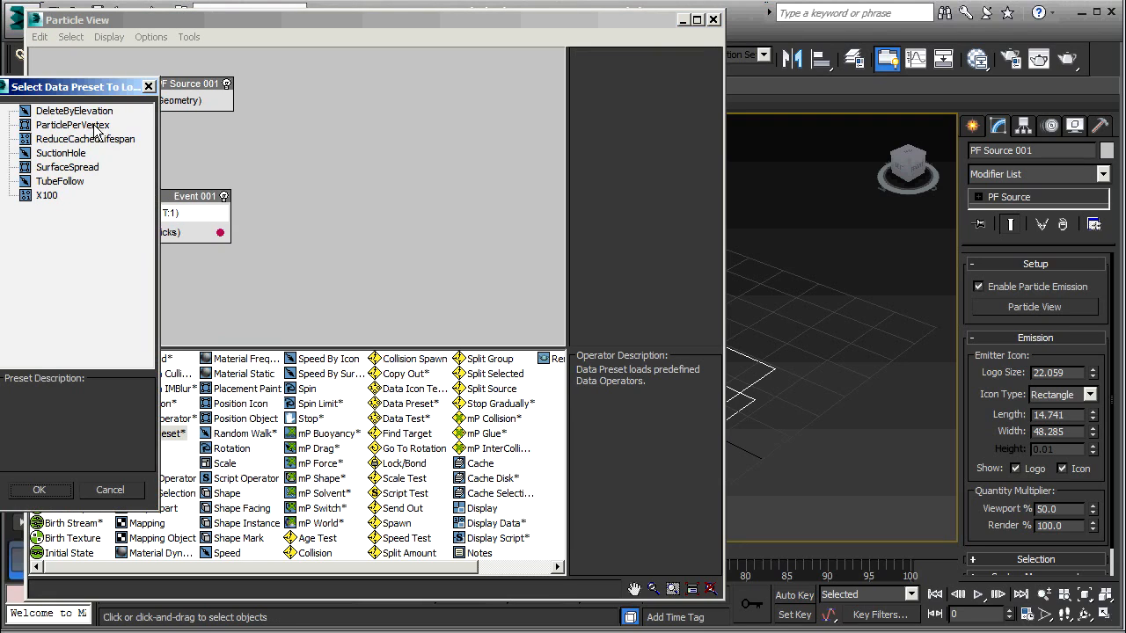
left_click_drag(74, 86, 393, 76)
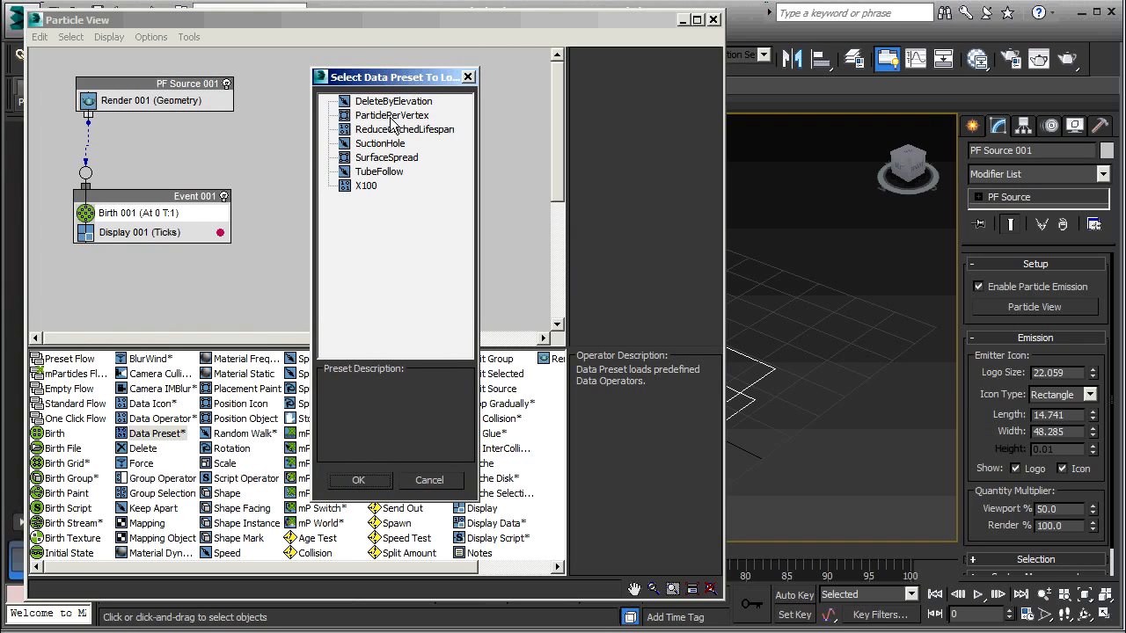
mouse_move(383, 123)
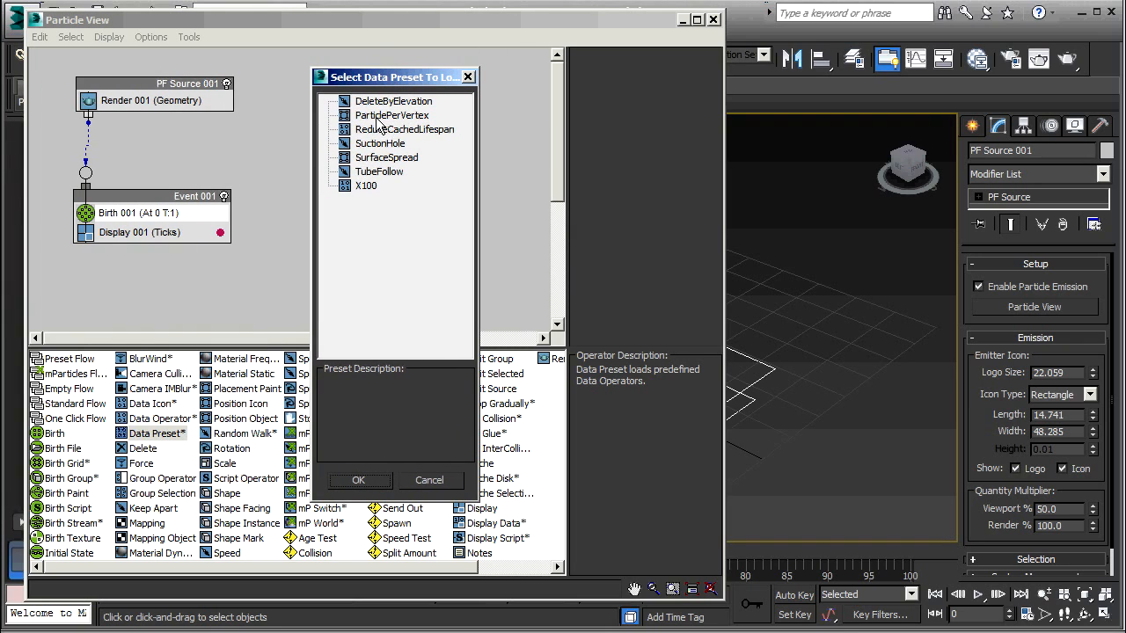
left_click(391, 115)
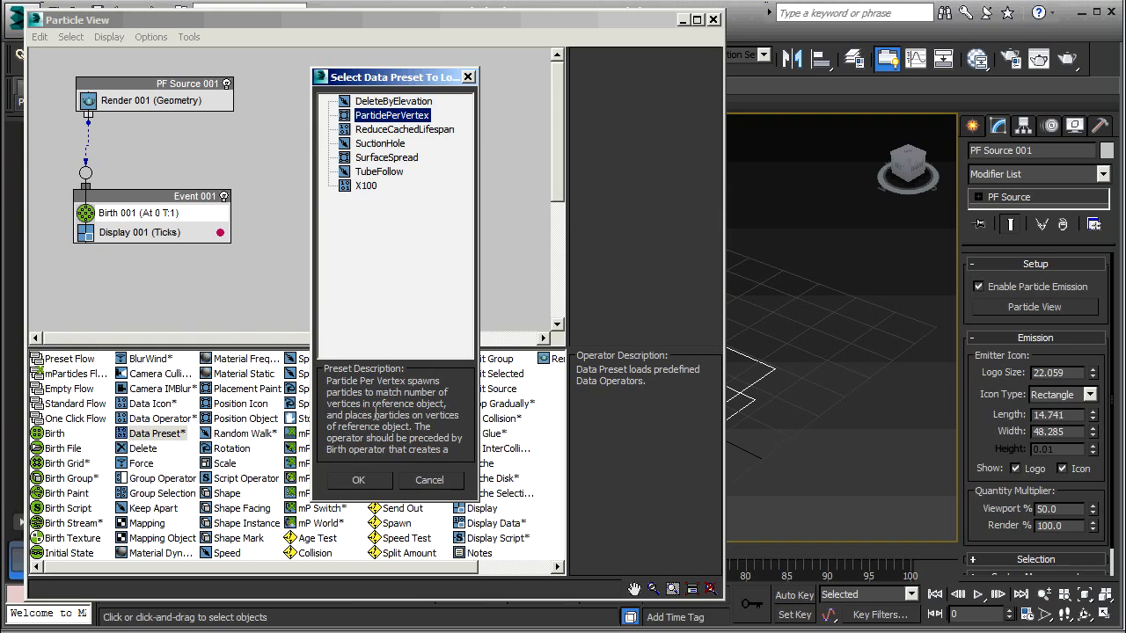
mouse_move(354, 489)
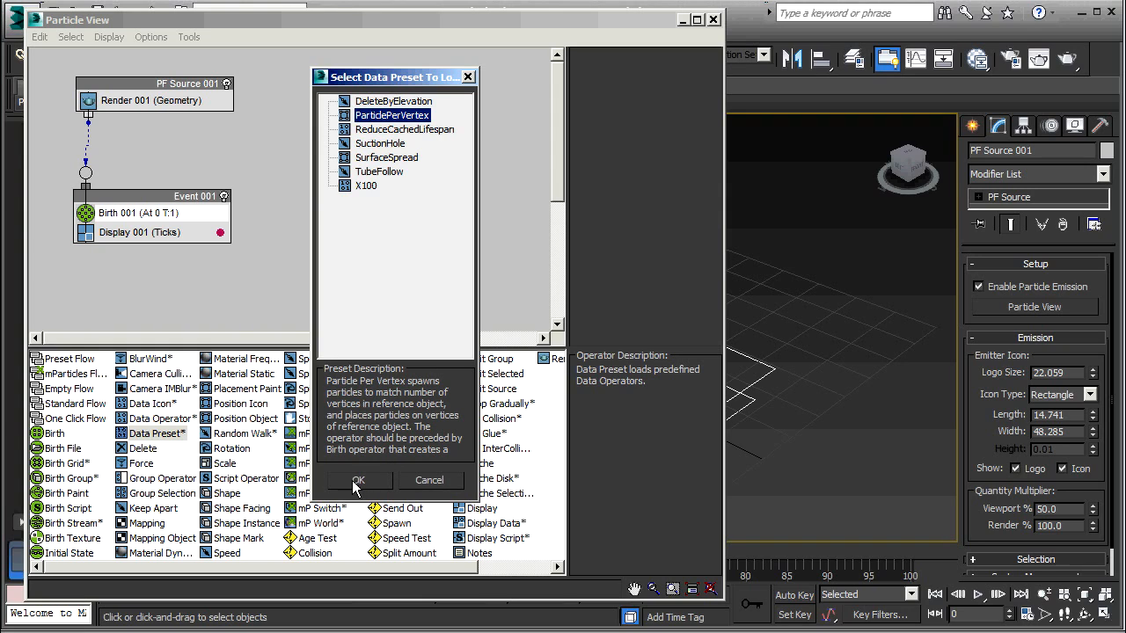
left_click(358, 480)
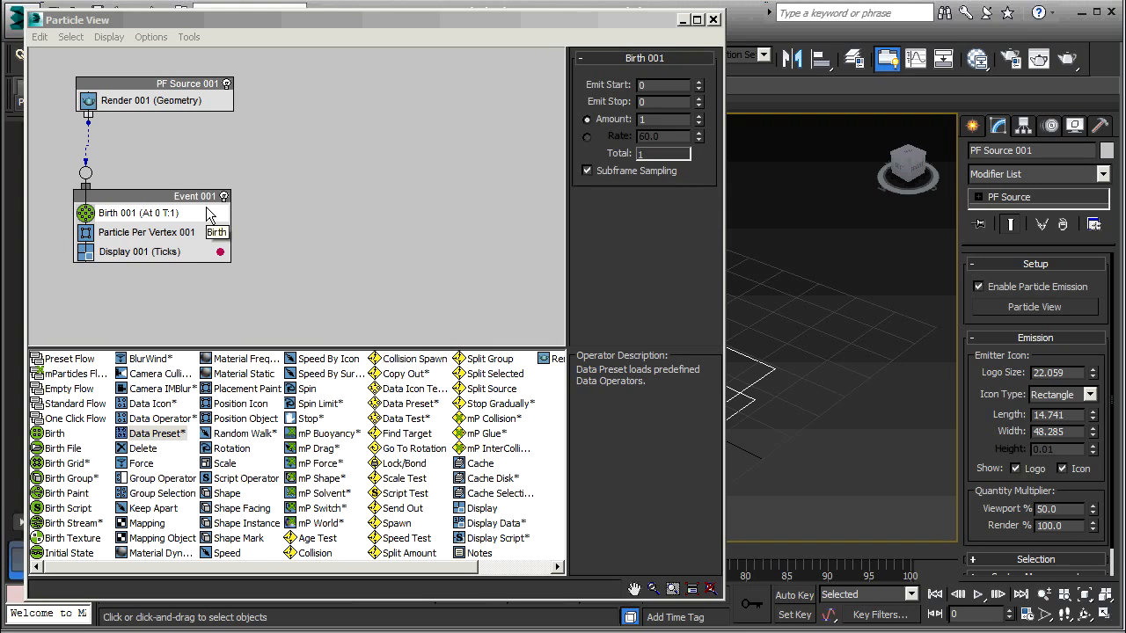
mouse_move(148, 240)
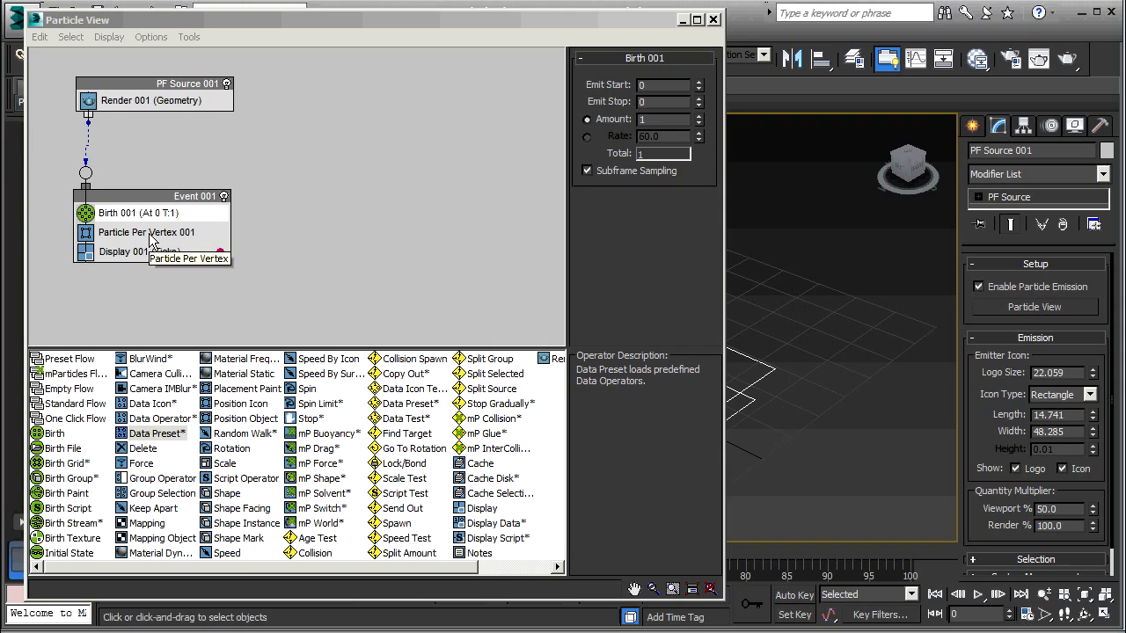
Step: Point Particle Per Vertex 001 at Sphere001 so particles sit on its vertices
left_click(146, 232)
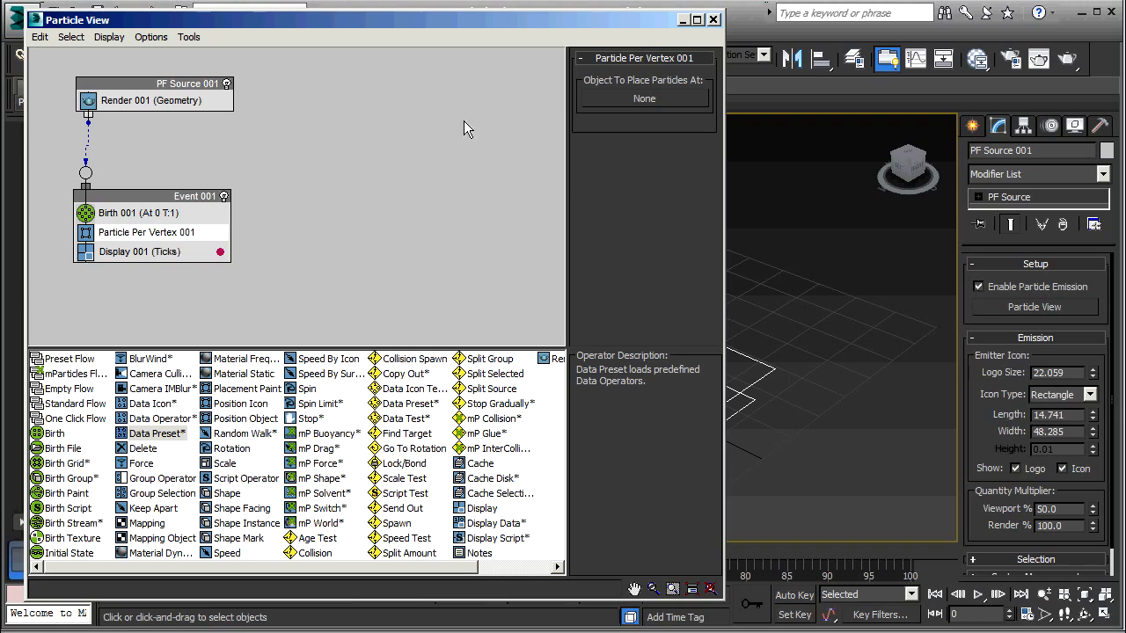
mouse_move(646, 100)
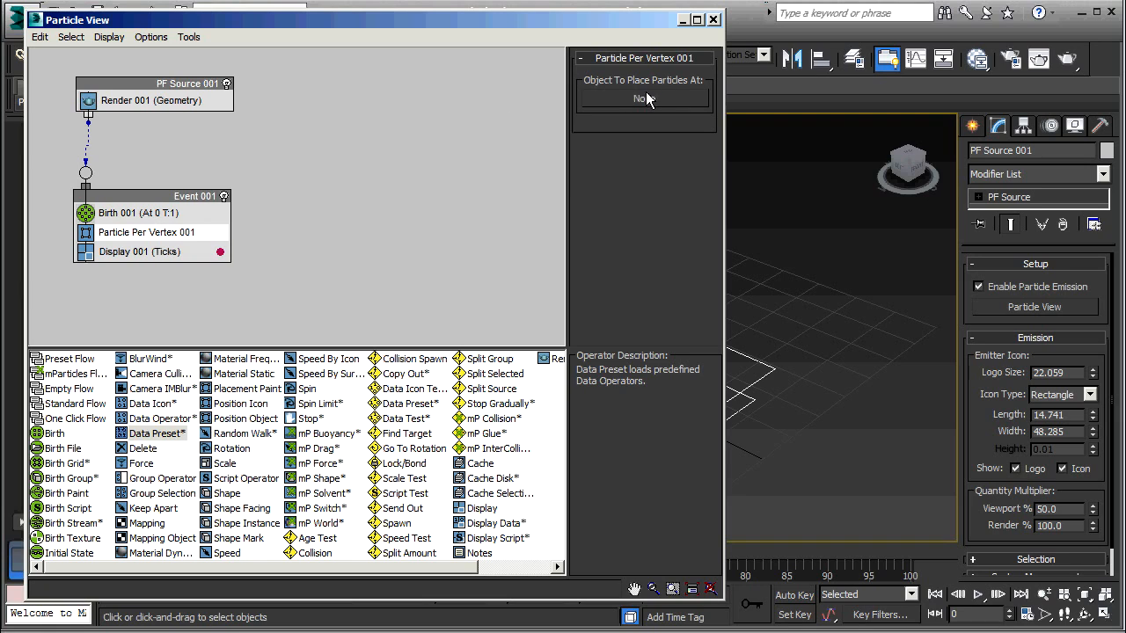
mouse_move(647, 106)
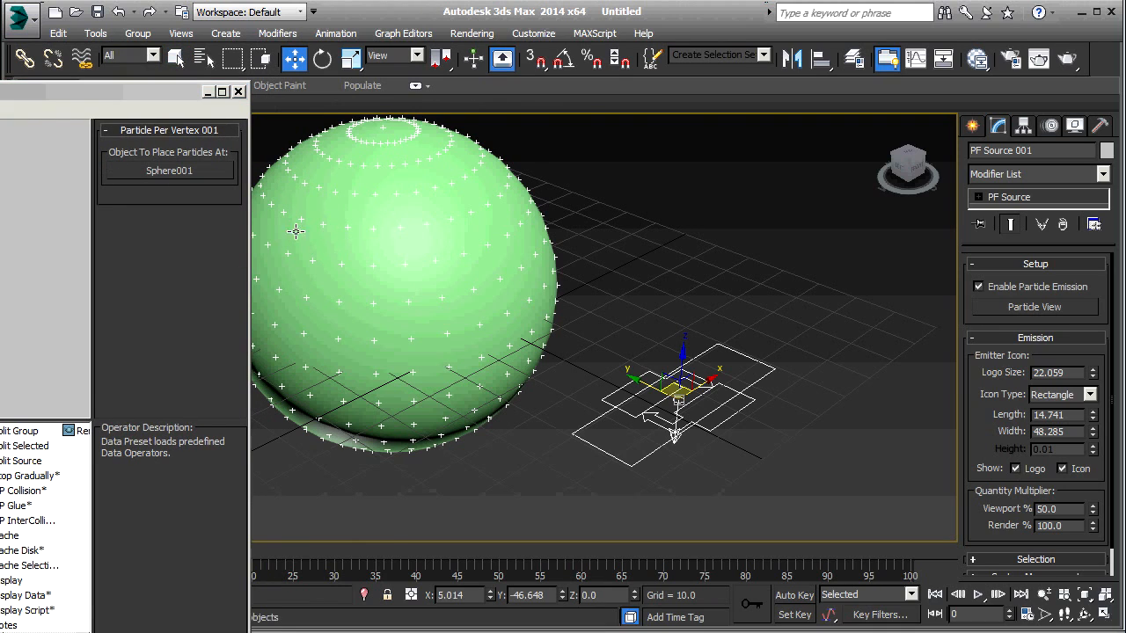
mouse_move(351, 222)
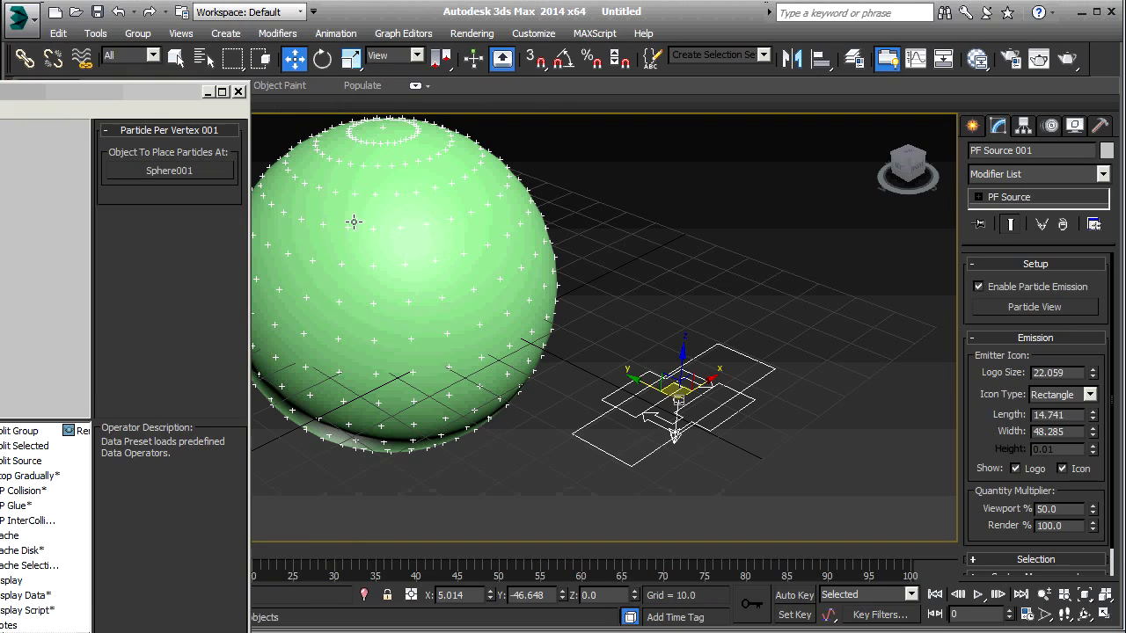
mouse_move(341, 260)
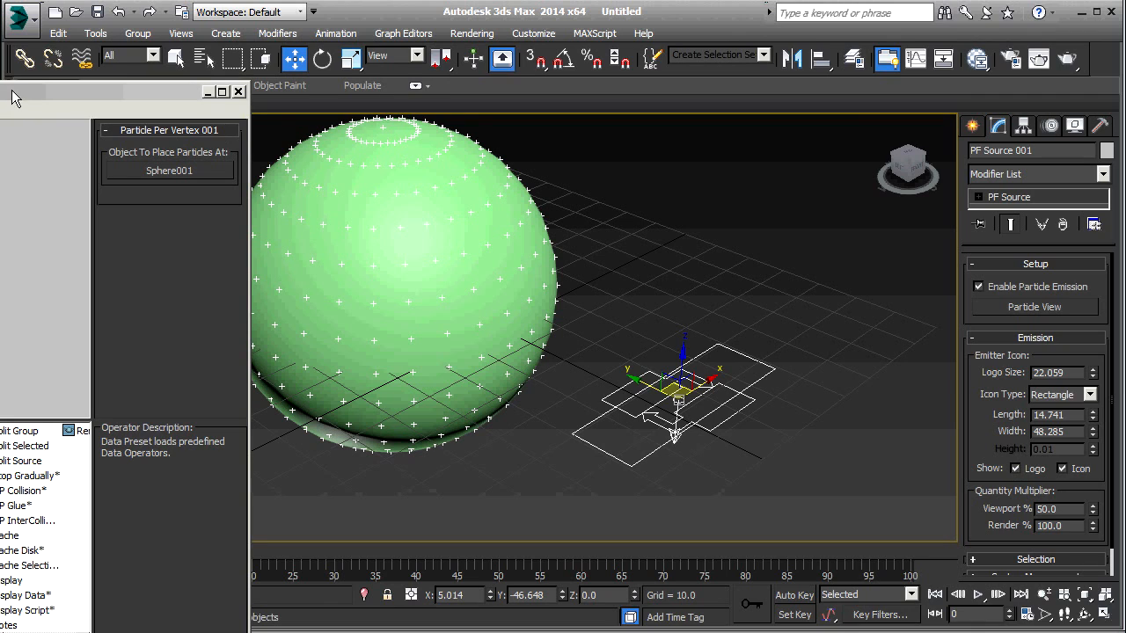
left_click(1033, 306)
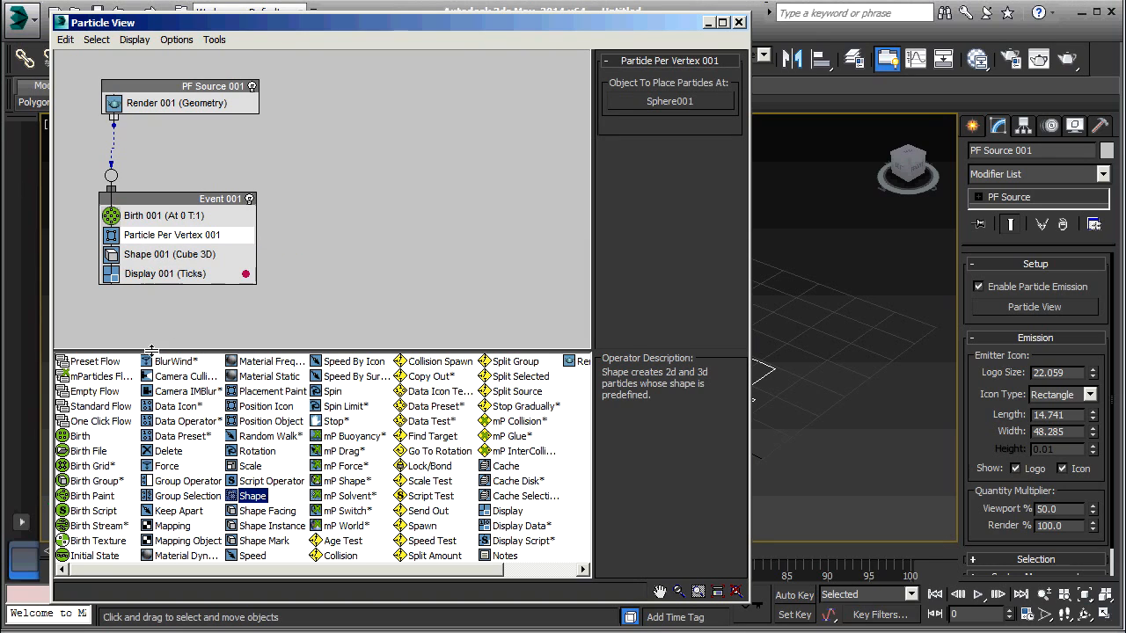
Step: Switch Shape 001 to Sphere 80-sides particles with size 5
left_click(170, 254)
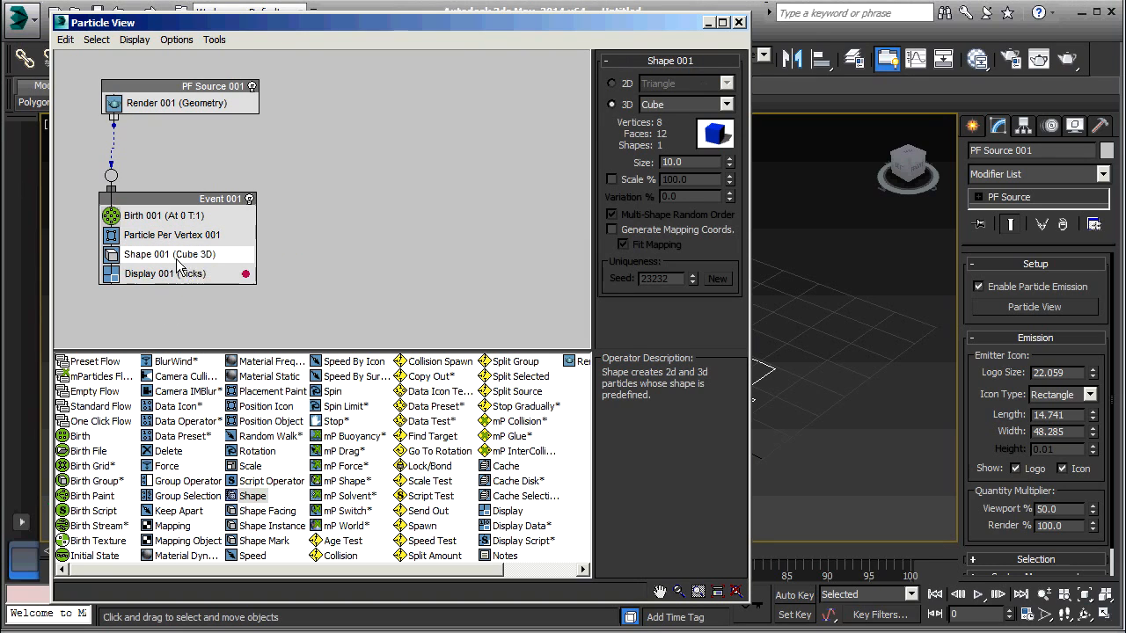
mouse_move(541, 87)
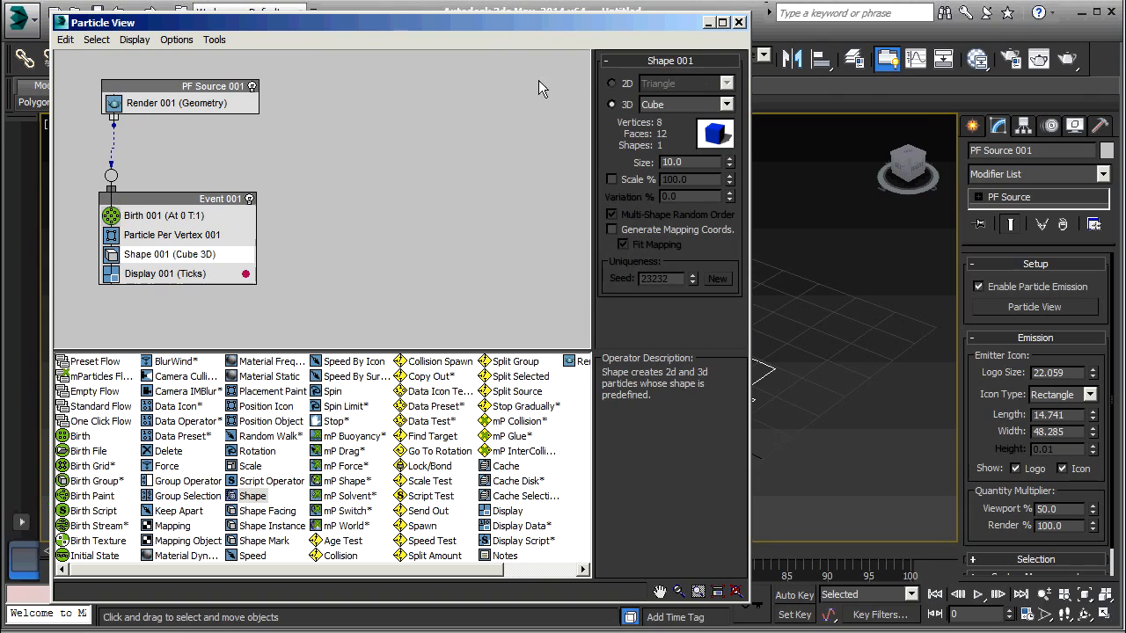
left_click(727, 104)
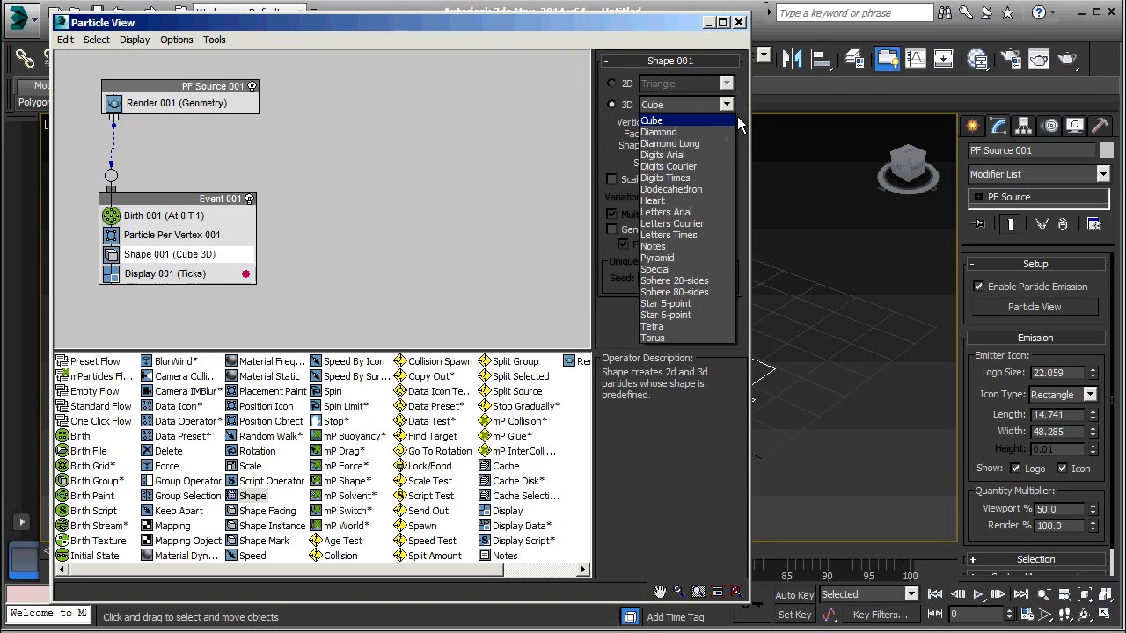
left_click(673, 292)
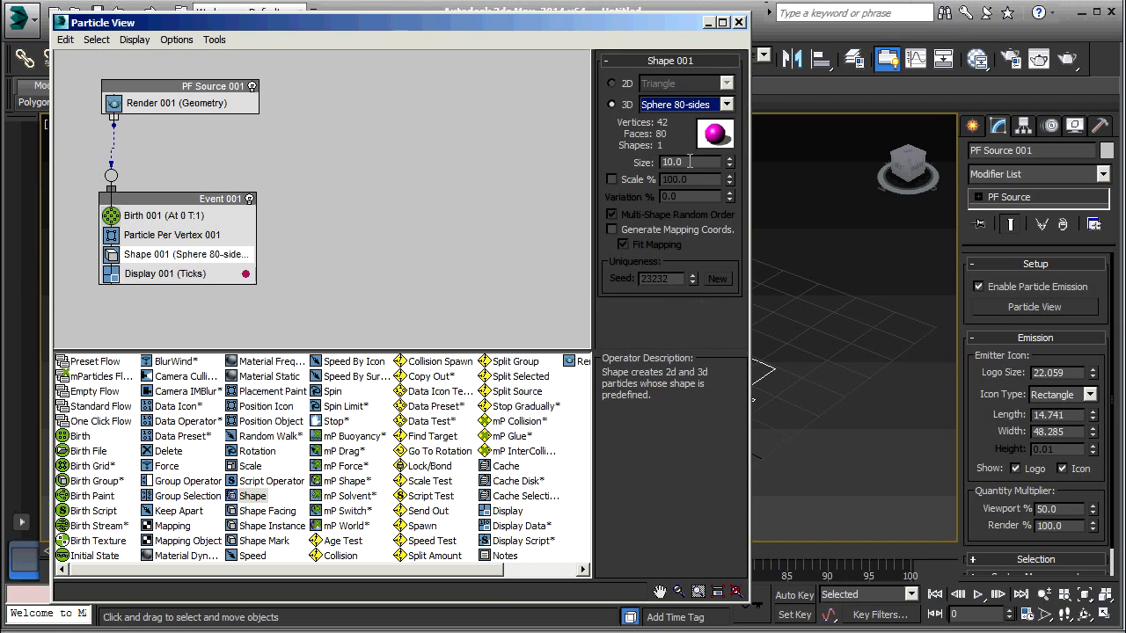
triple_click(689, 162)
type("5")
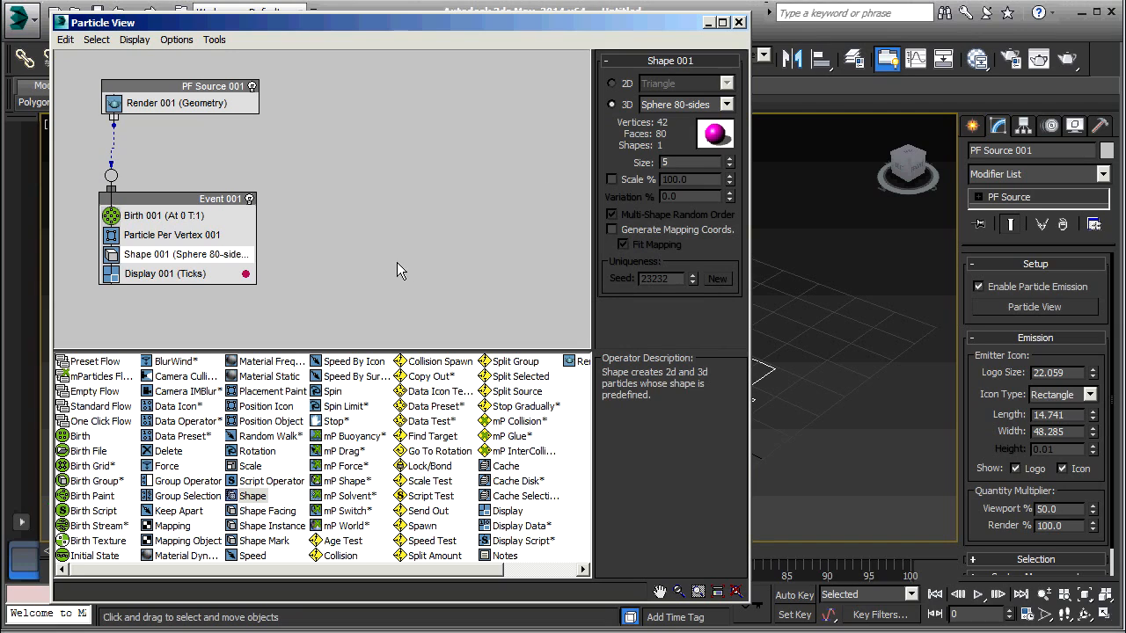
triple_click(690, 162)
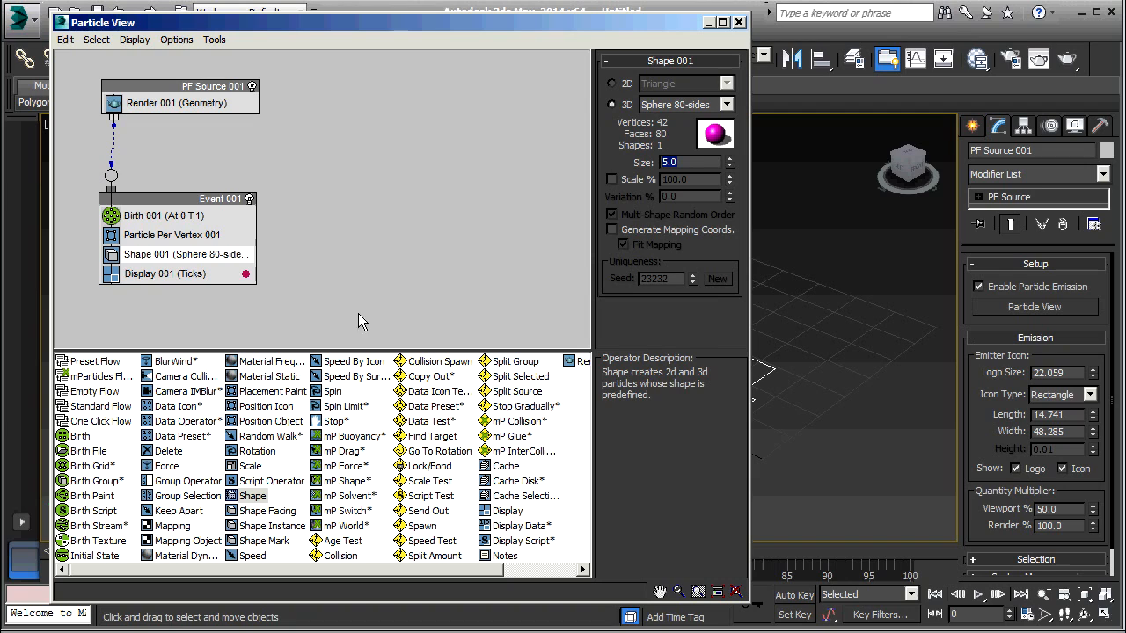
mouse_move(1077, 61)
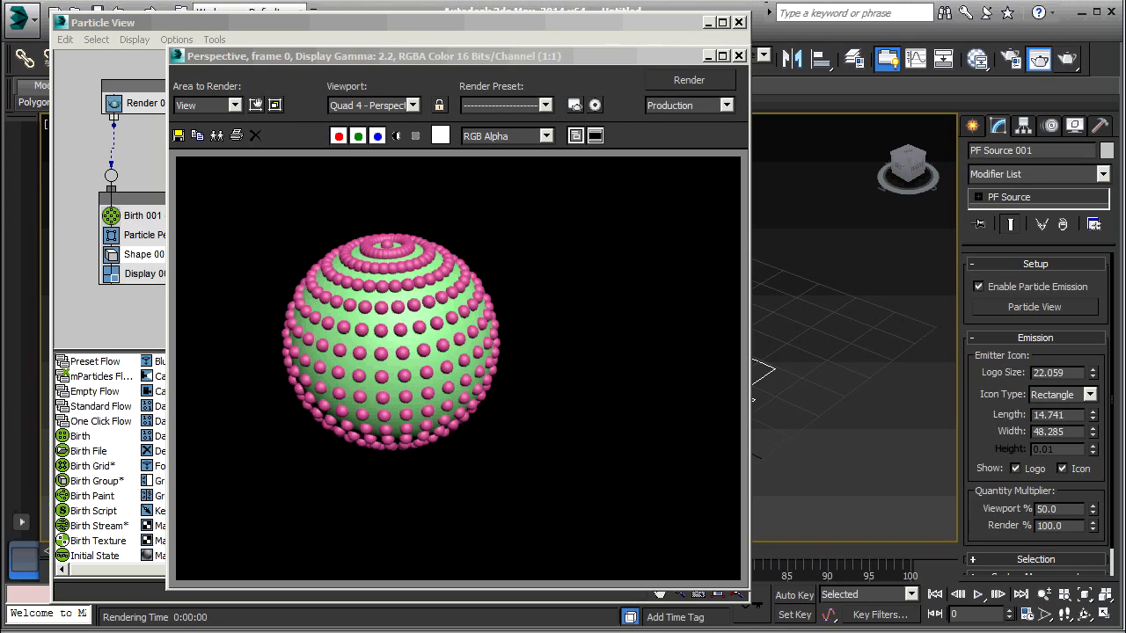
mouse_move(417, 267)
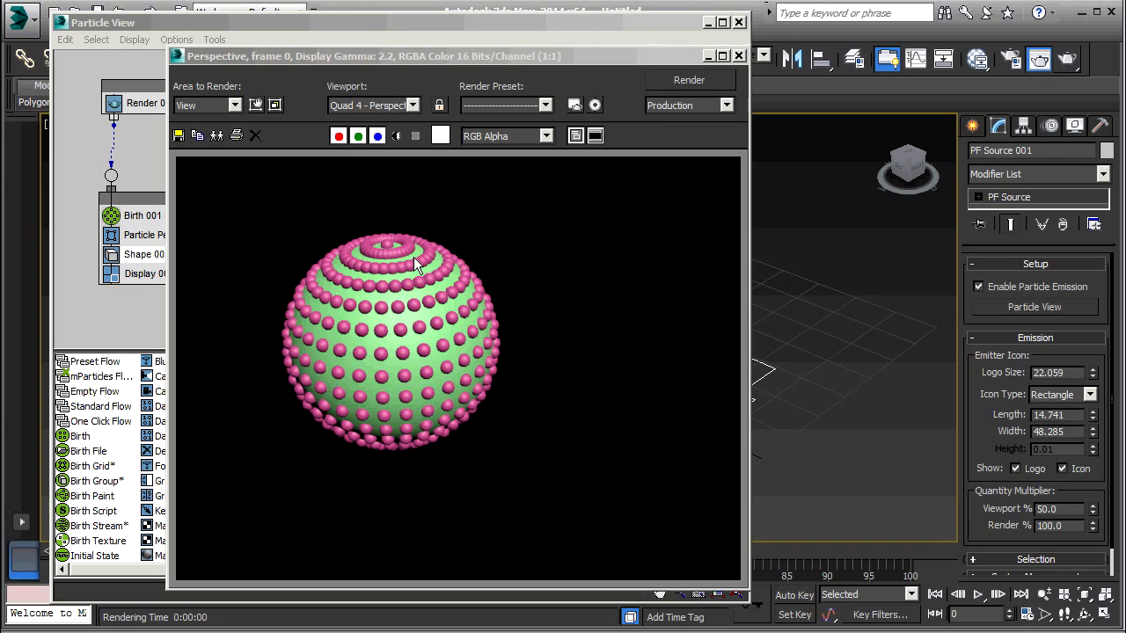
mouse_move(402, 356)
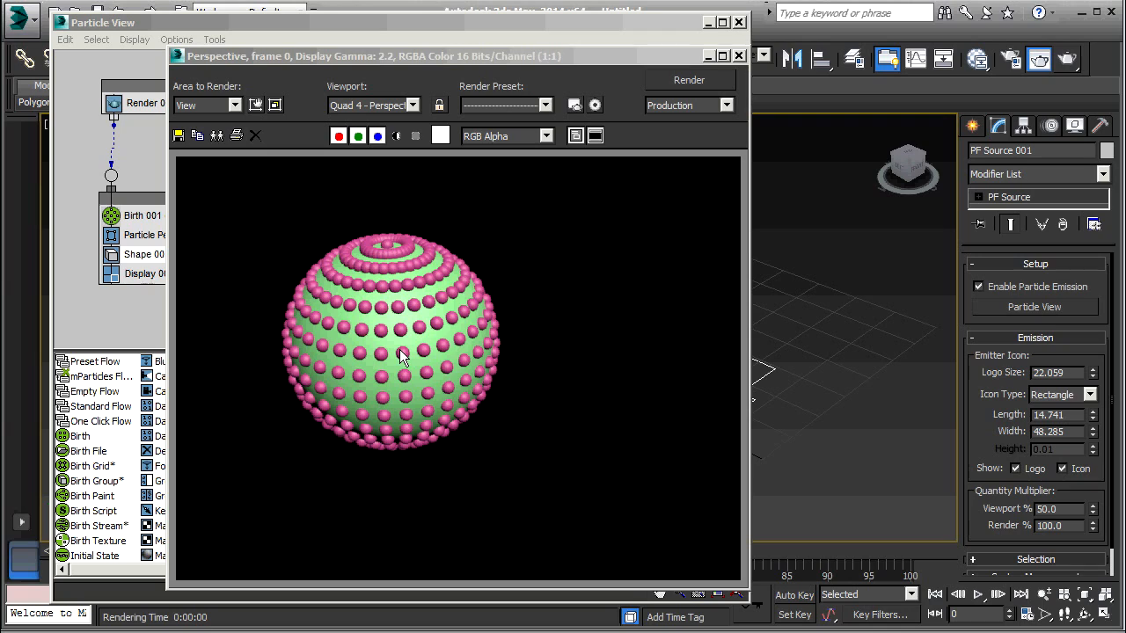
mouse_move(395, 383)
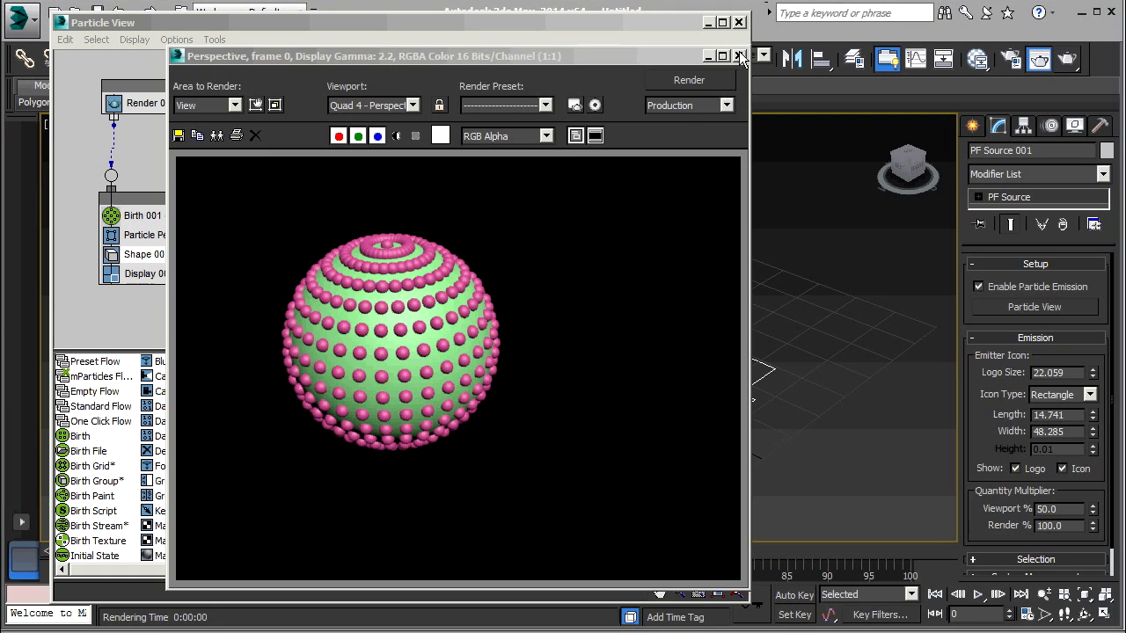
Step: Close the render, set Shape 001 size to 1, and add Data Operator 001 below Particle Per Vertex
left_click(740, 56)
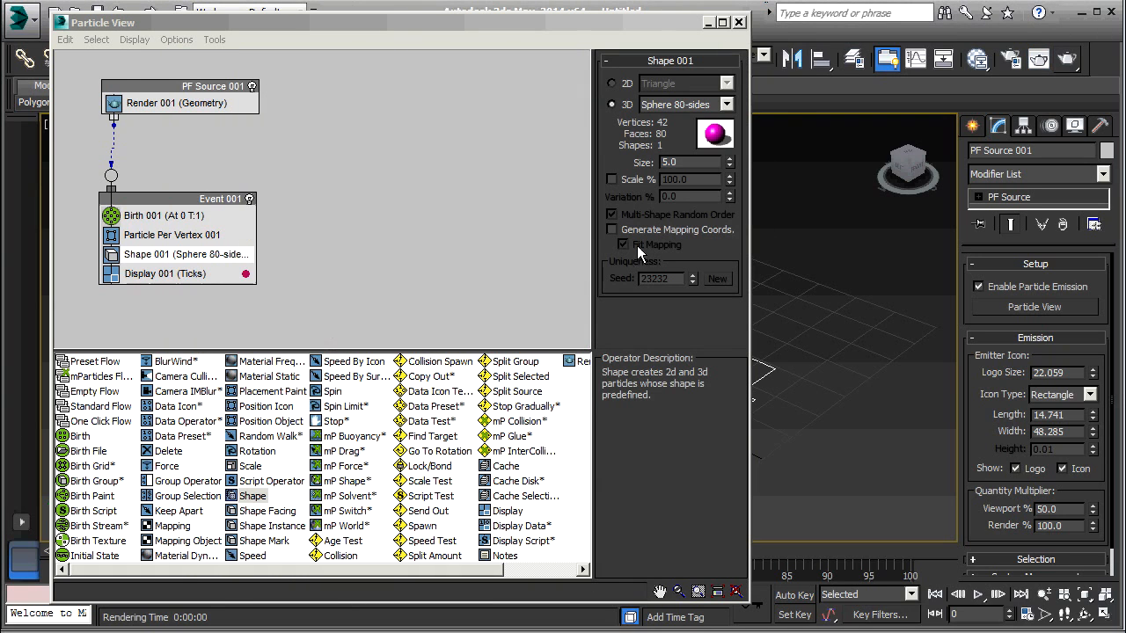
triple_click(689, 162)
type("1")
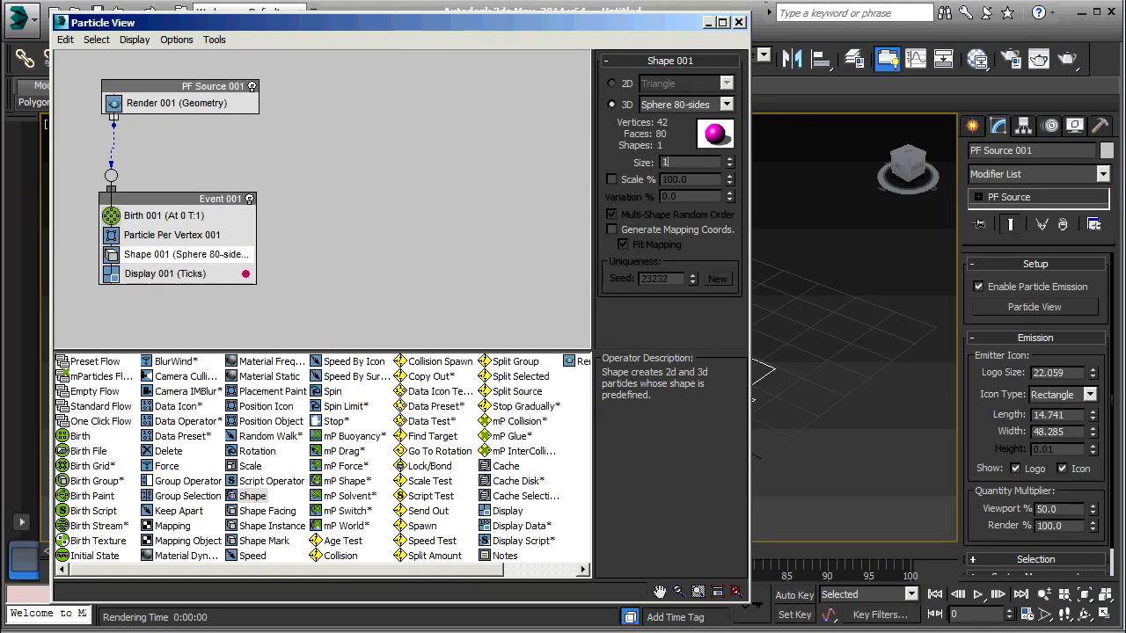
mouse_move(187, 420)
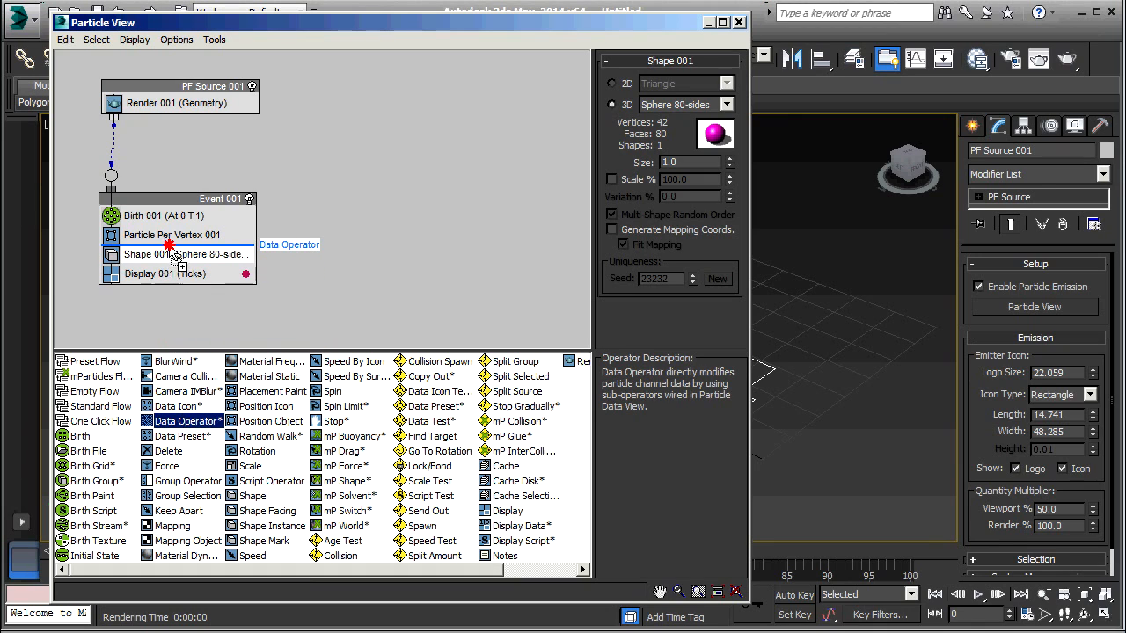
left_click_drag(185, 420, 176, 254)
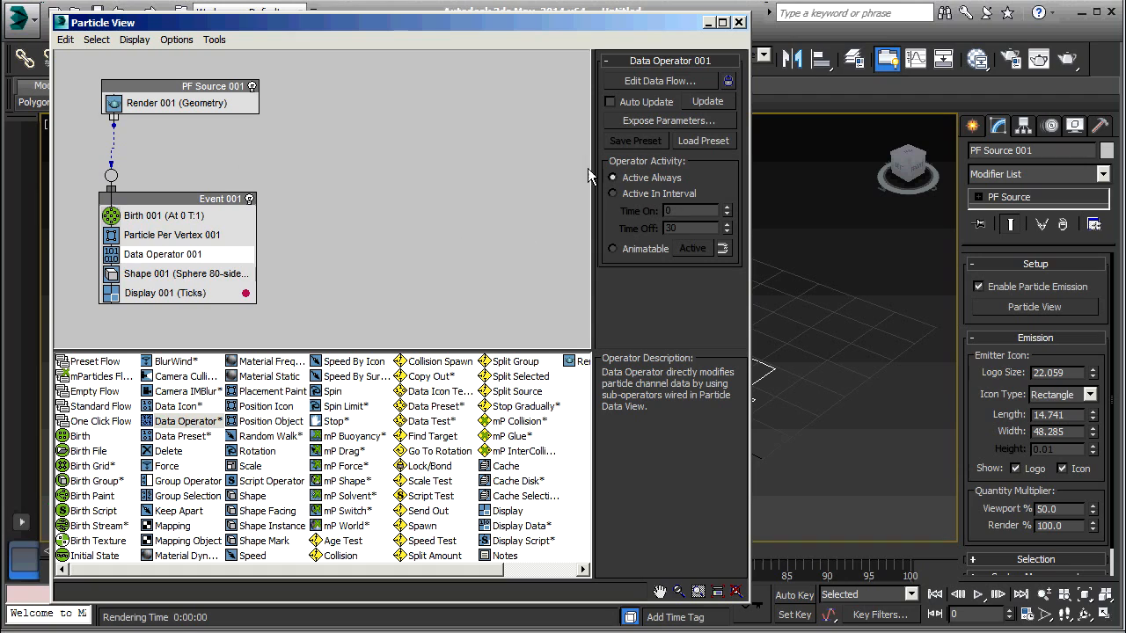
Step: Open Data Operator 001's data flow and add a Particles node set to Closest Particle Distance
left_click(658, 80)
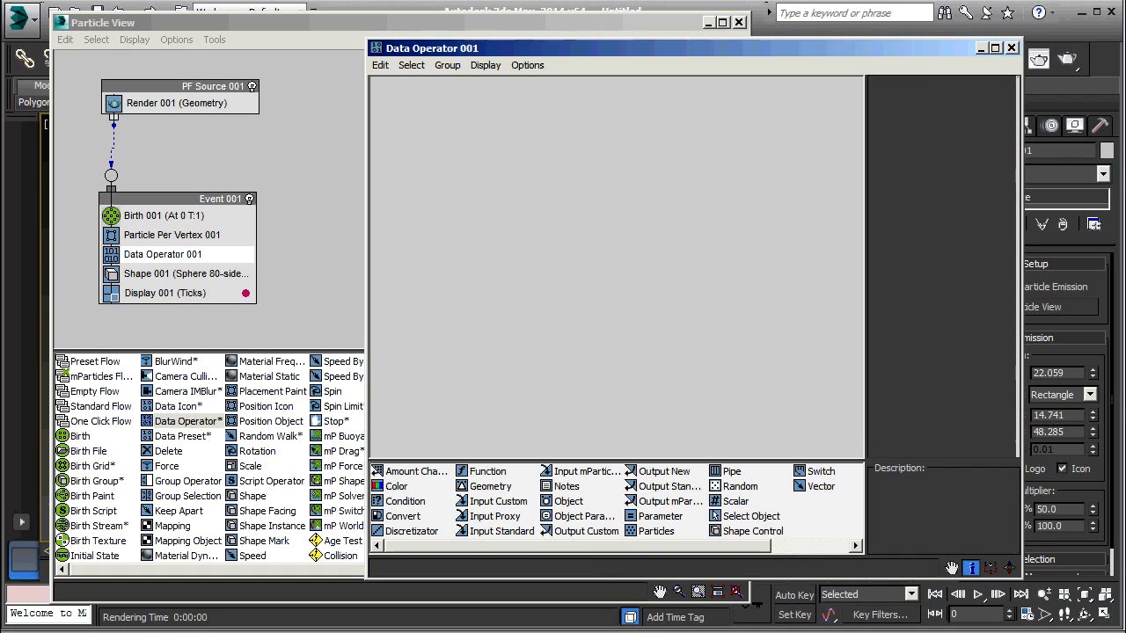
mouse_move(656, 531)
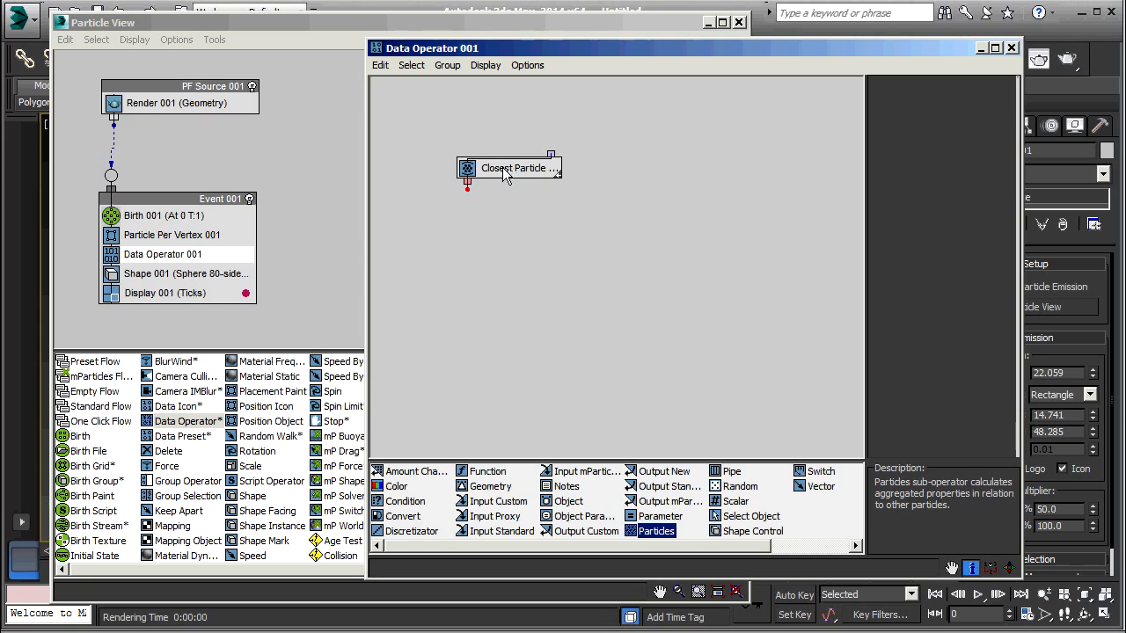
left_click(514, 168)
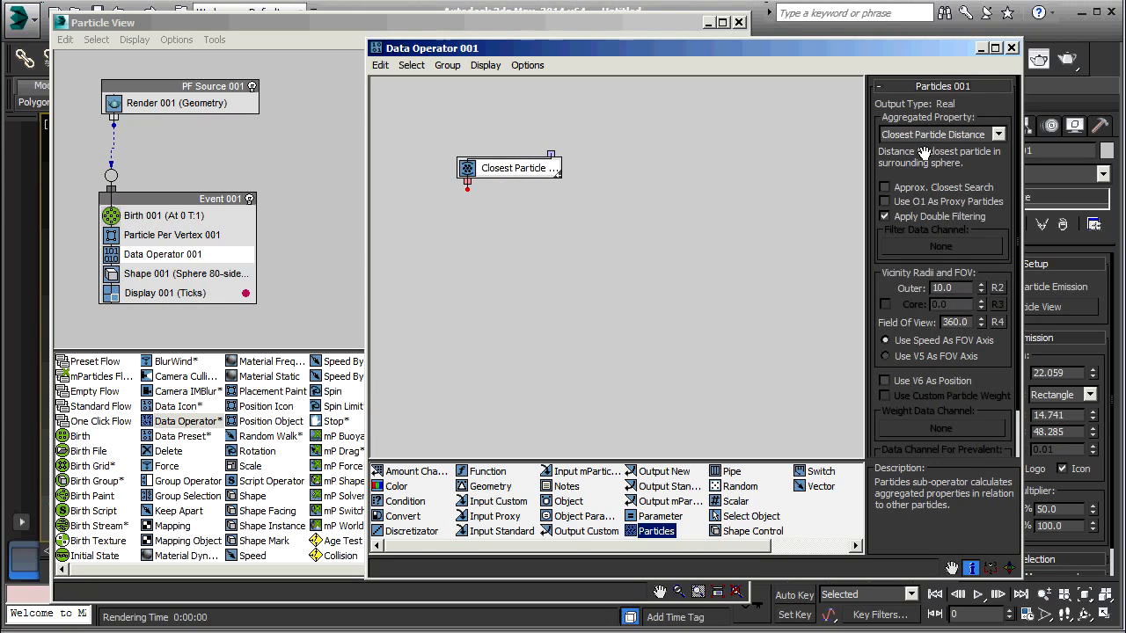
mouse_move(967, 147)
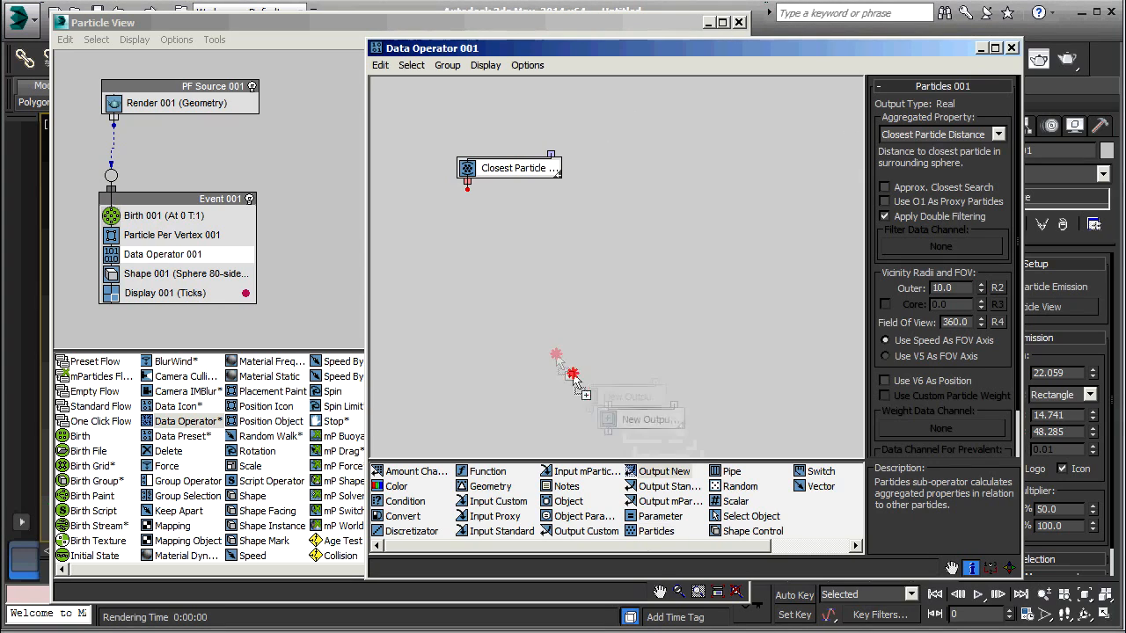
Step: Wire a new Output New 001 node below Closest Particle Distance, then close the Particles 001 window
left_click(648, 419)
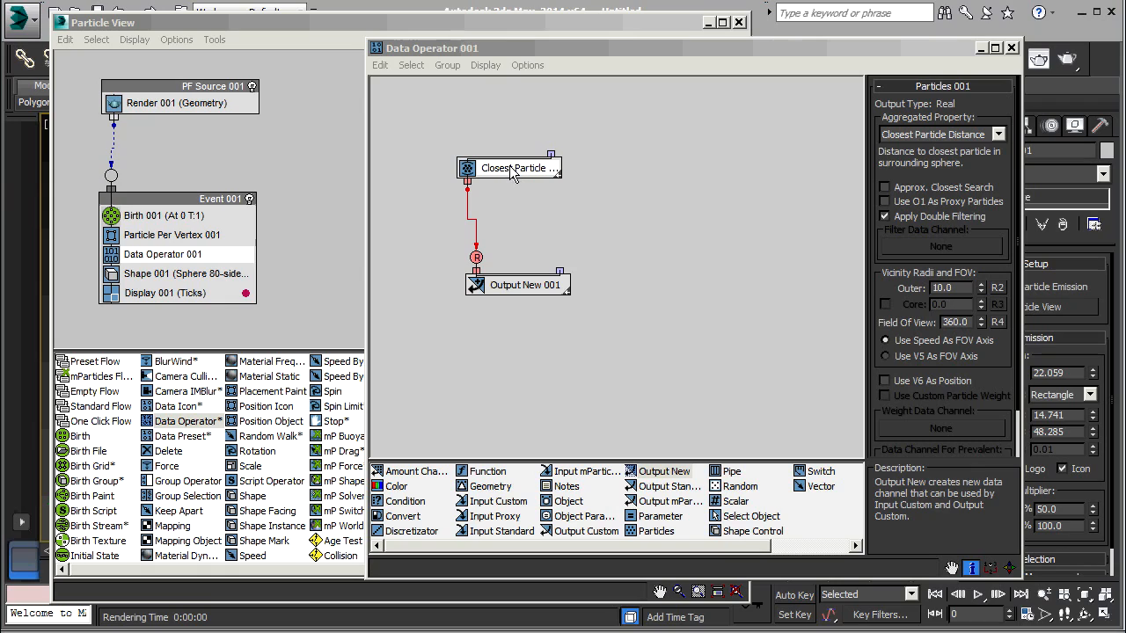
mouse_move(499, 174)
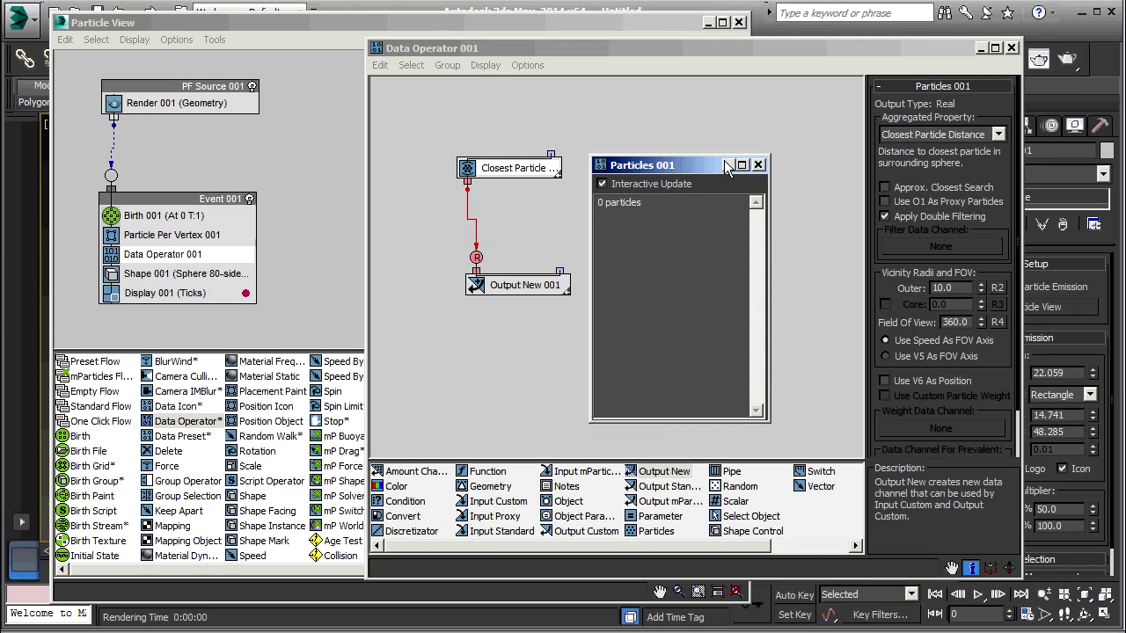
left_click(728, 166)
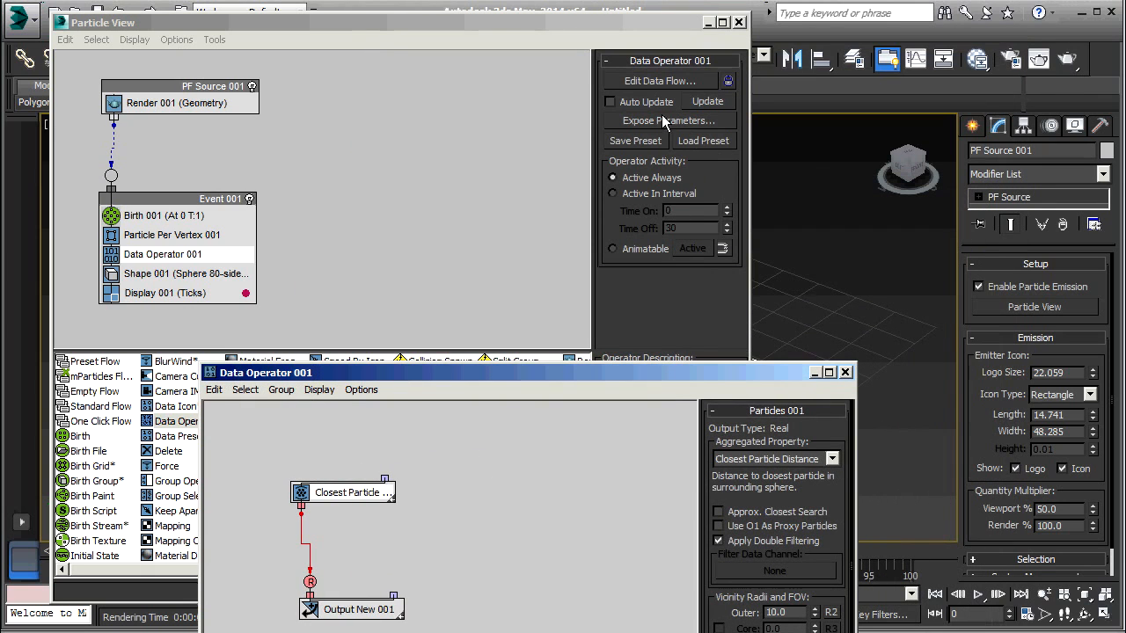
mouse_move(176, 272)
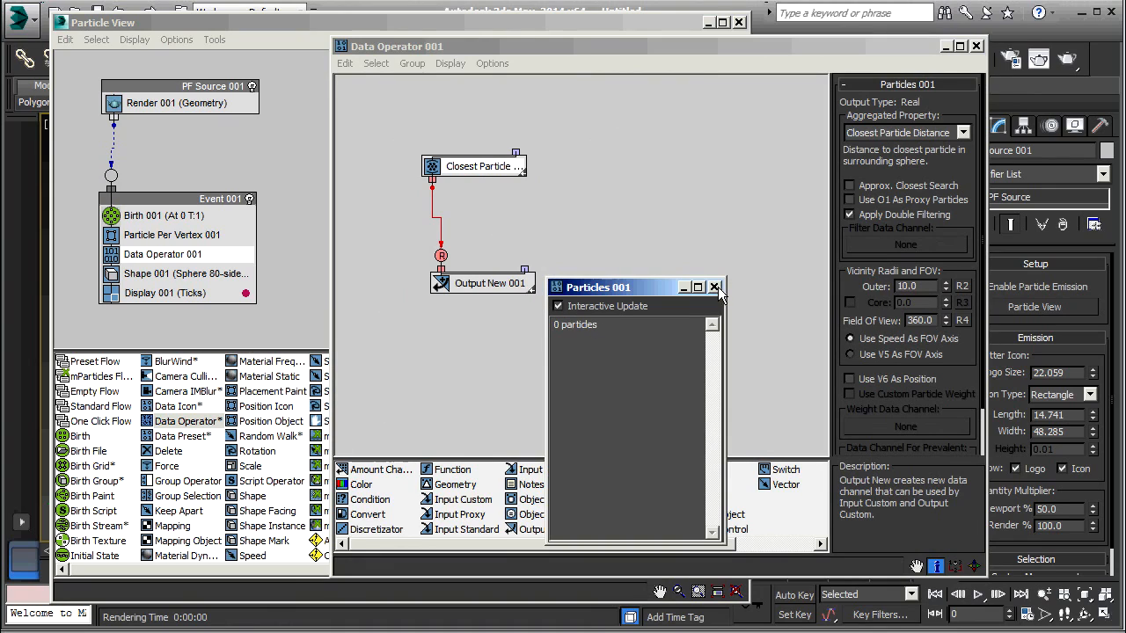
left_click(714, 287)
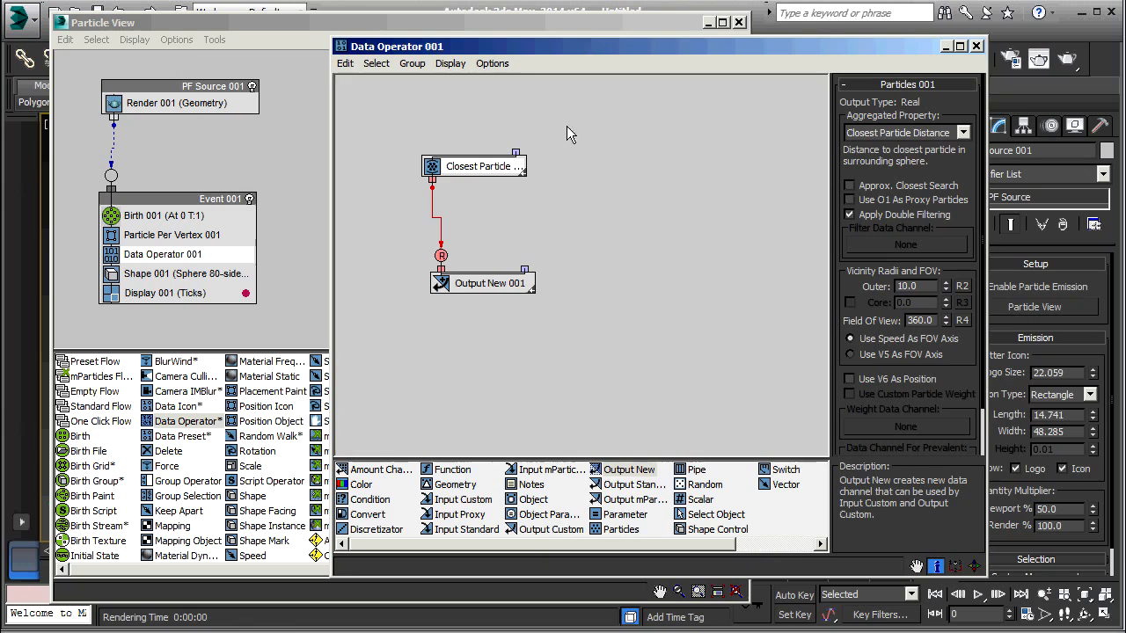
Step: Show Closest Particle data and scroll through 482 distance values like 1.53 and 4.356
right_click(478, 166)
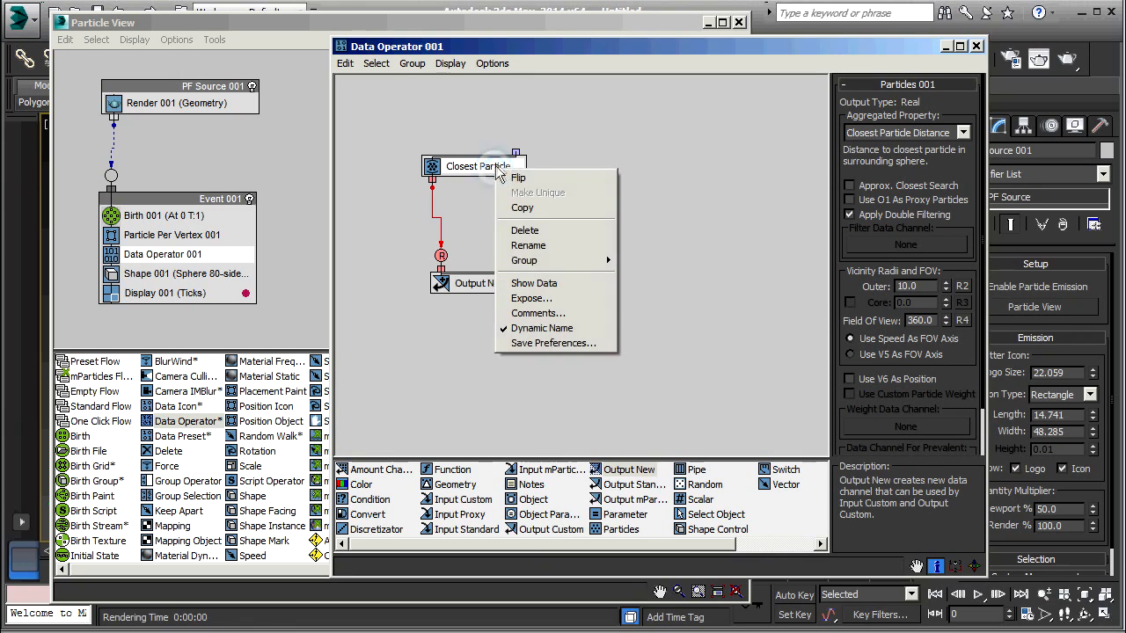
left_click(534, 282)
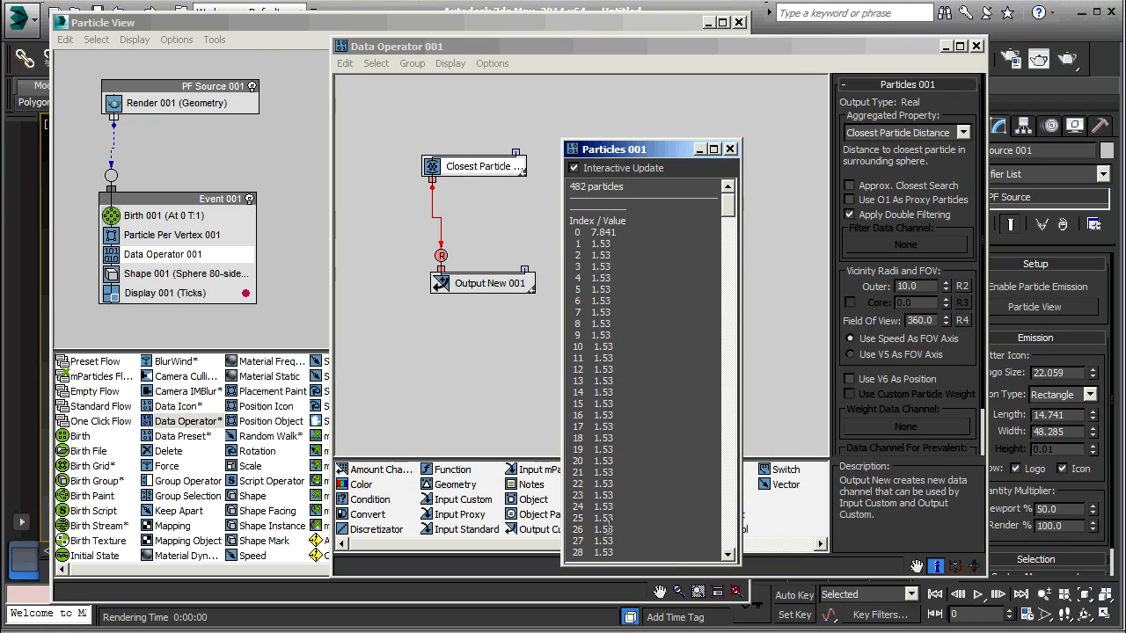
scroll("down", 3)
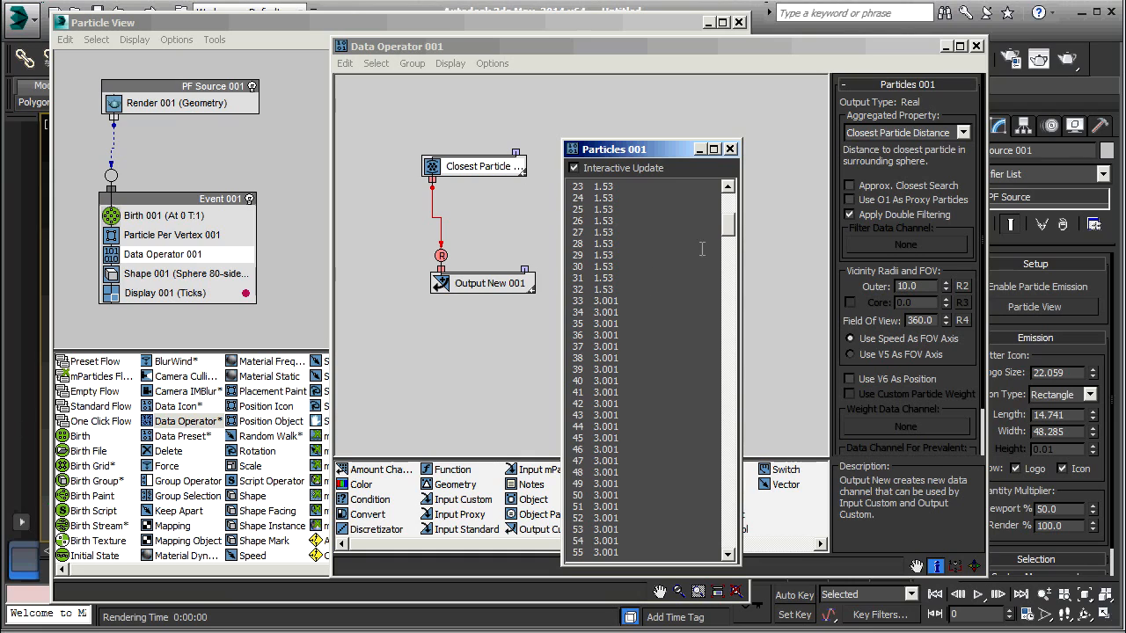
scroll("down", 3)
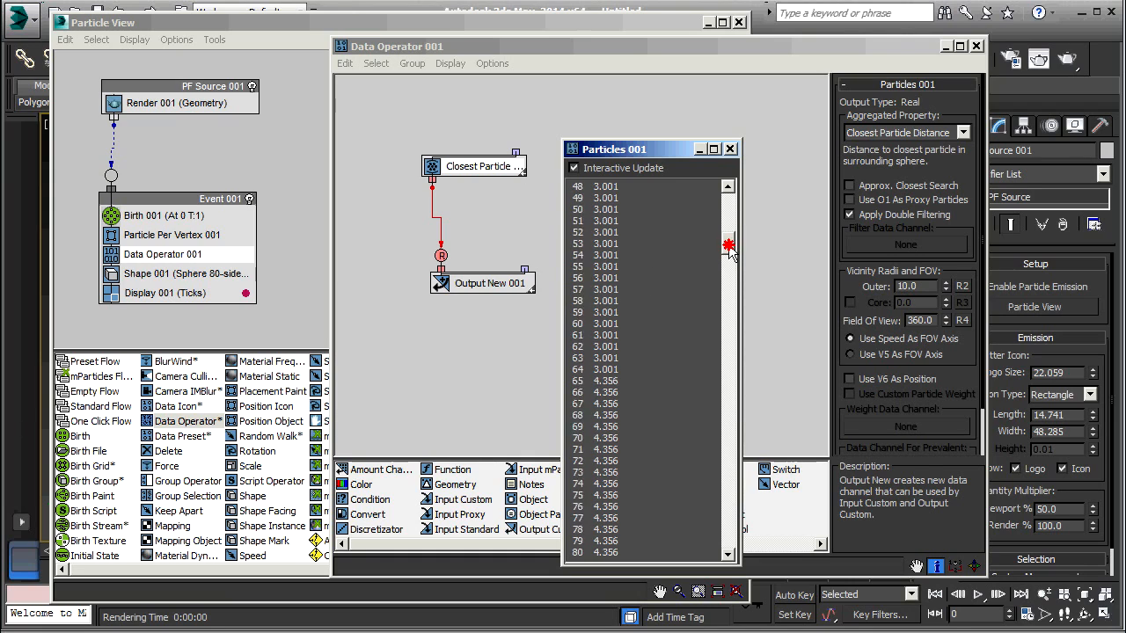
scroll("down", 3)
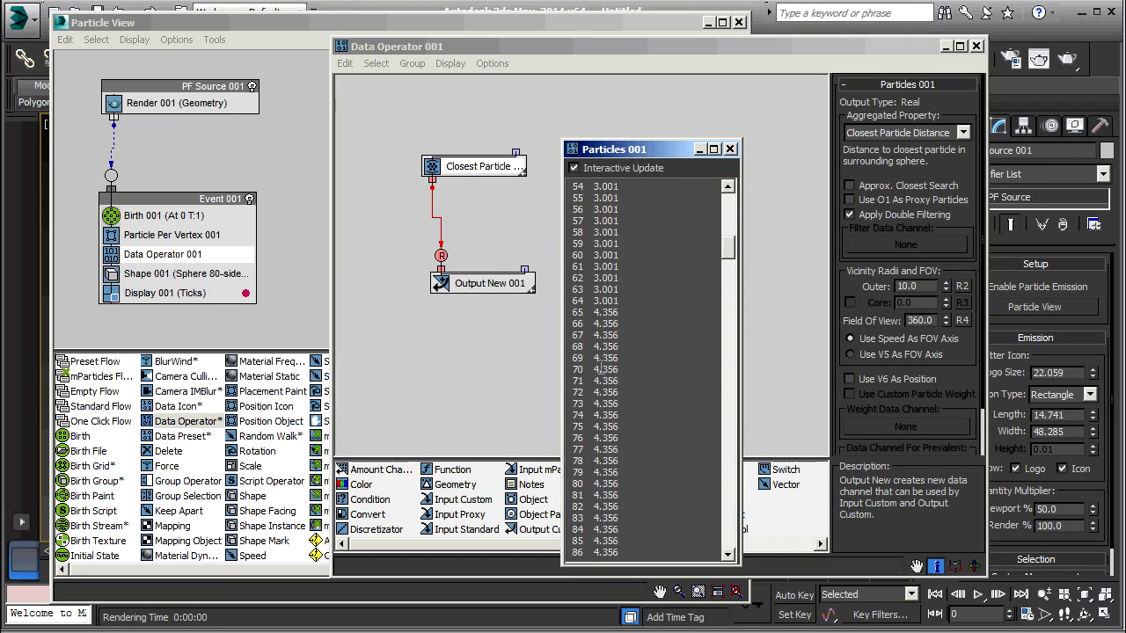
mouse_move(601, 368)
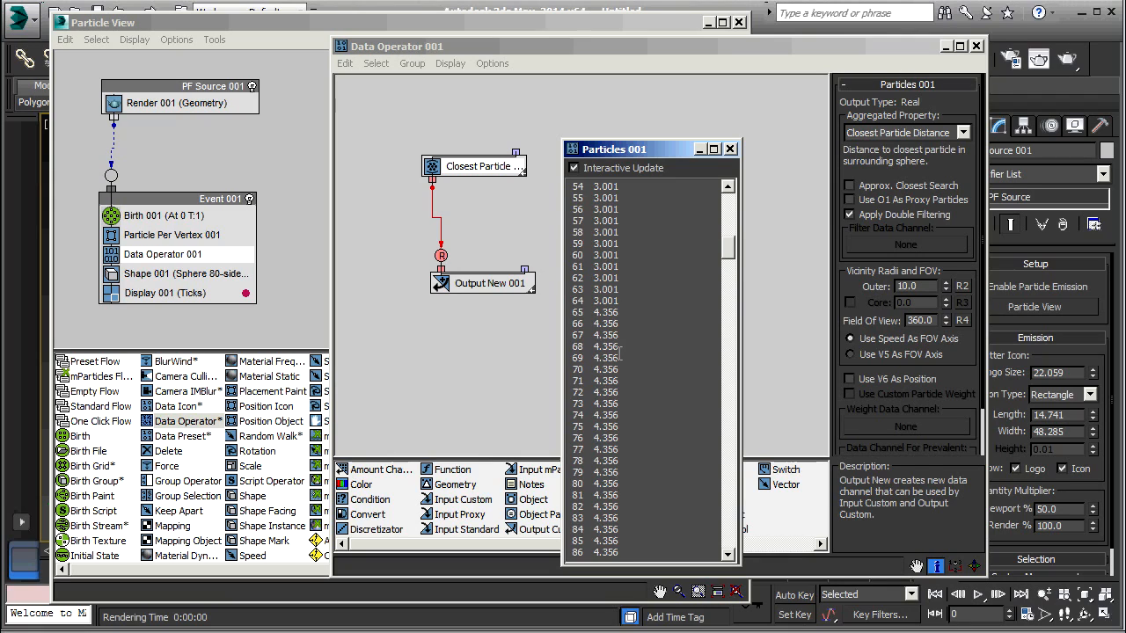
mouse_move(729, 149)
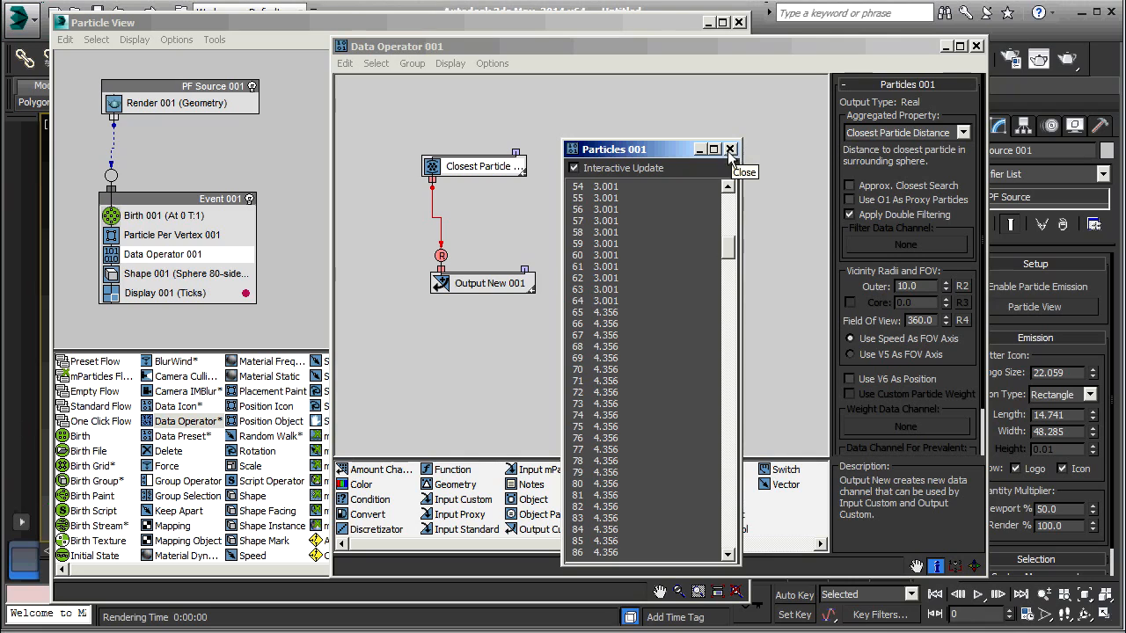
Step: Close the data readout and set the new output operator to Scale
left_click(729, 148)
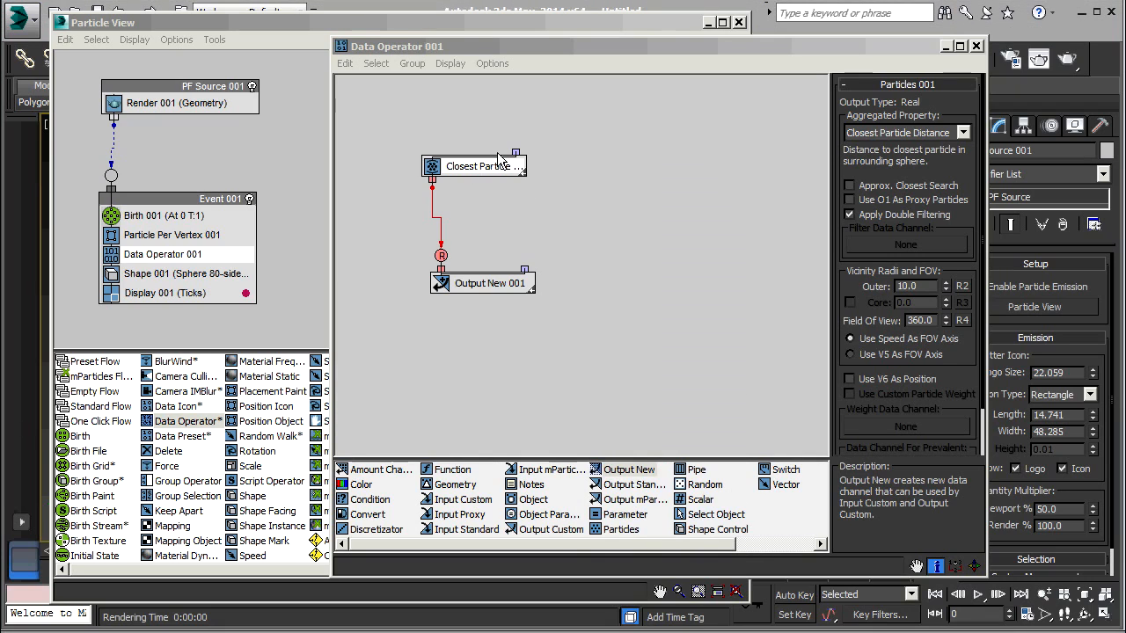
mouse_move(482, 172)
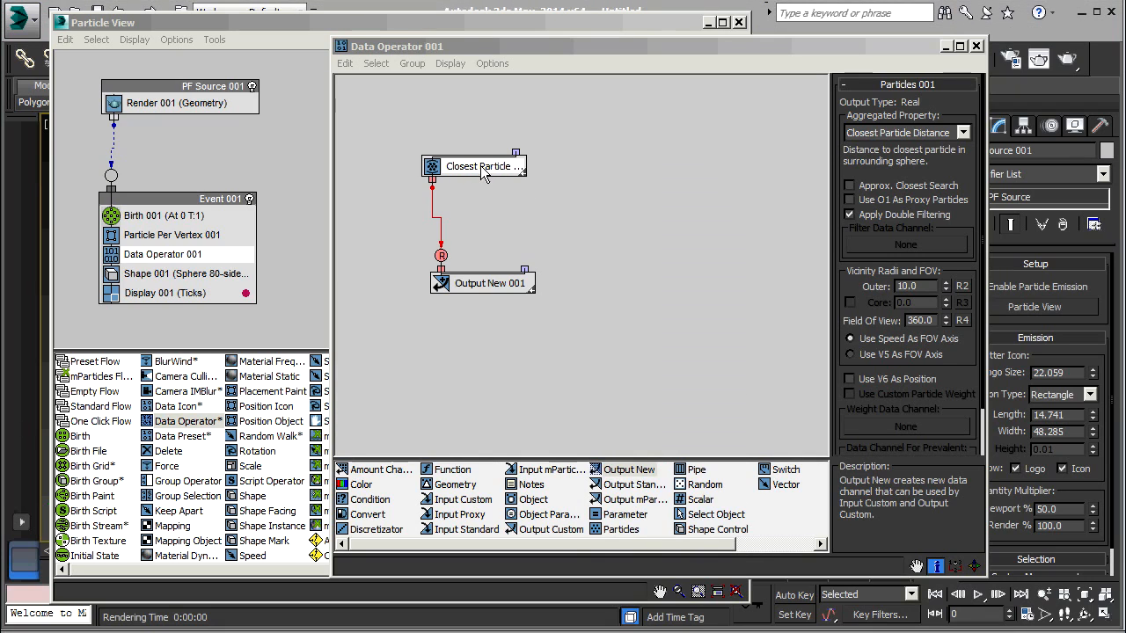
mouse_move(471, 180)
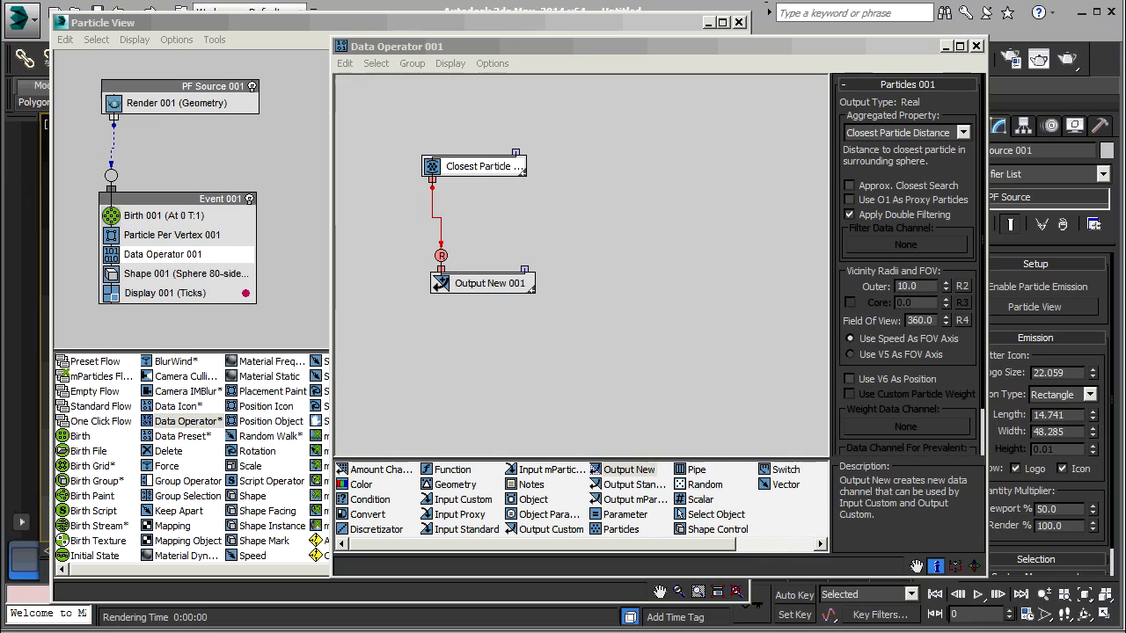
mouse_move(481, 174)
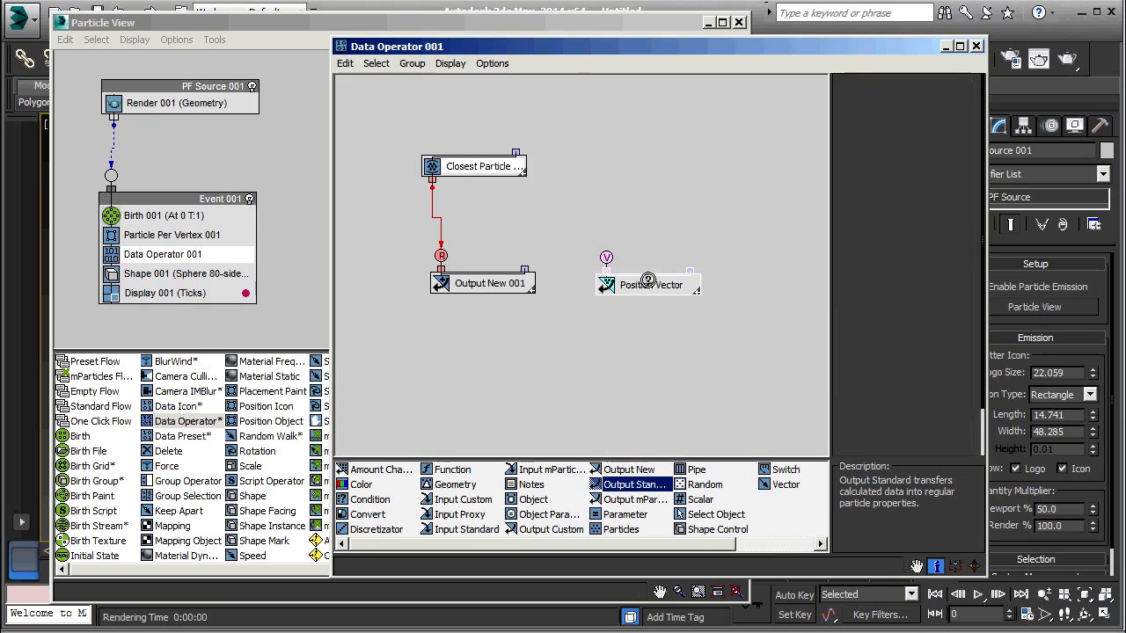
left_click(649, 284)
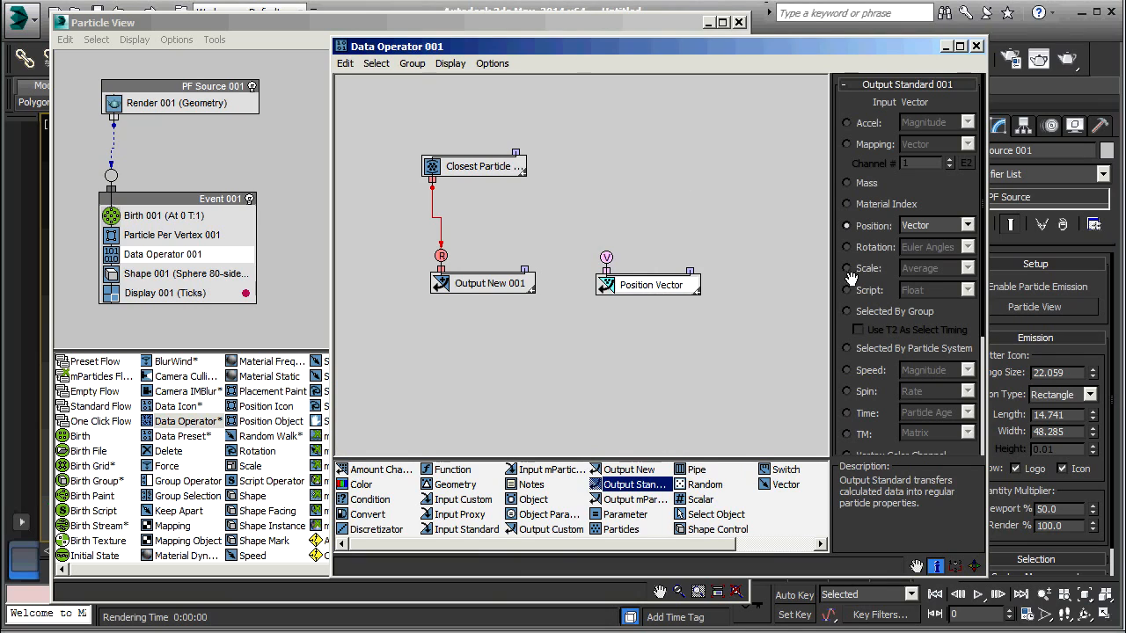
left_click(846, 268)
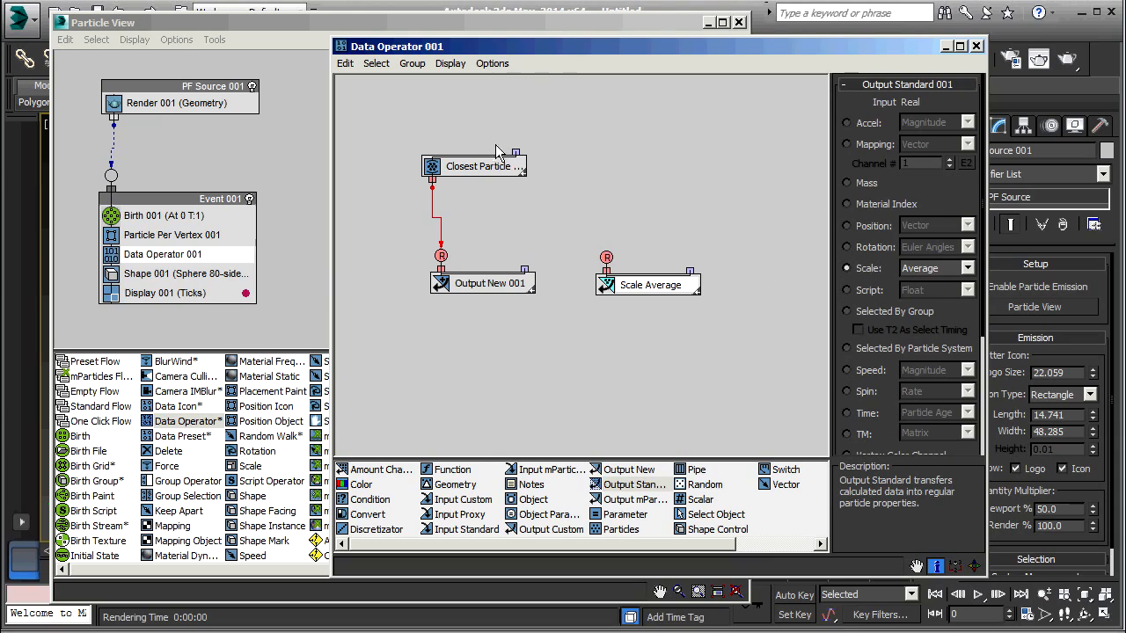
Step: Delete Output New 001 and wire Scale Average under Closest Particle
left_click(490, 282)
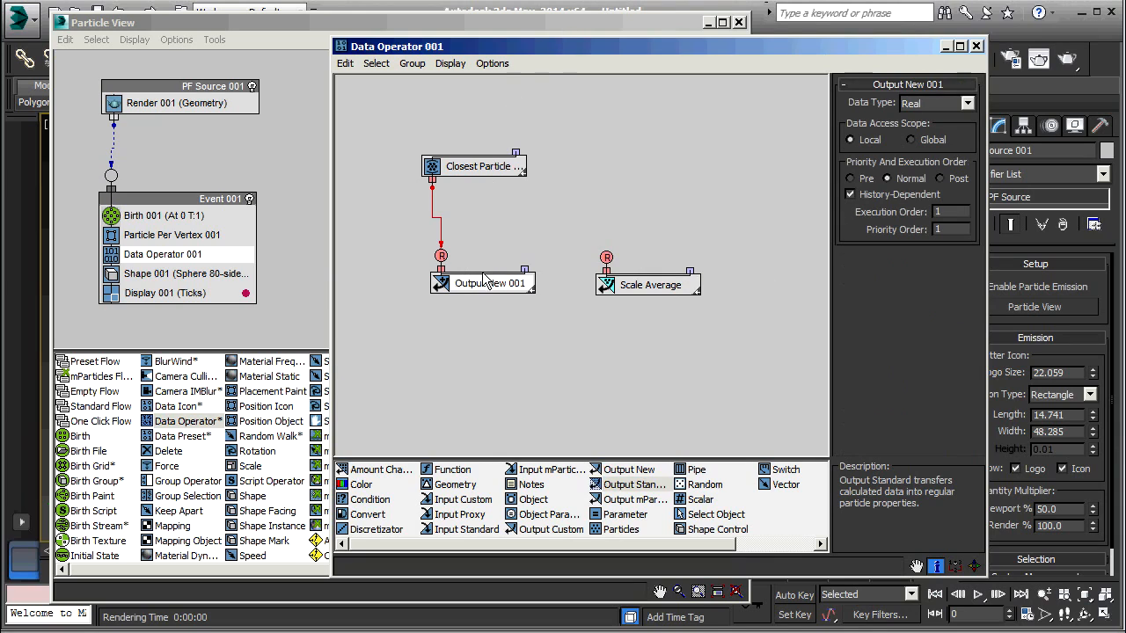
right_click(484, 282)
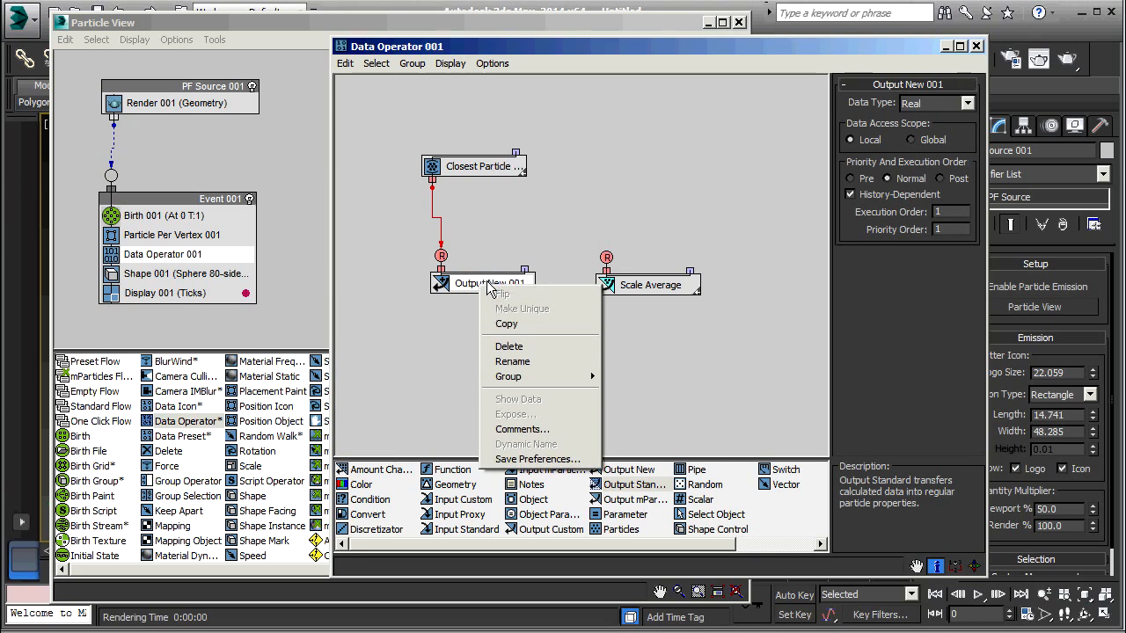
left_click(508, 345)
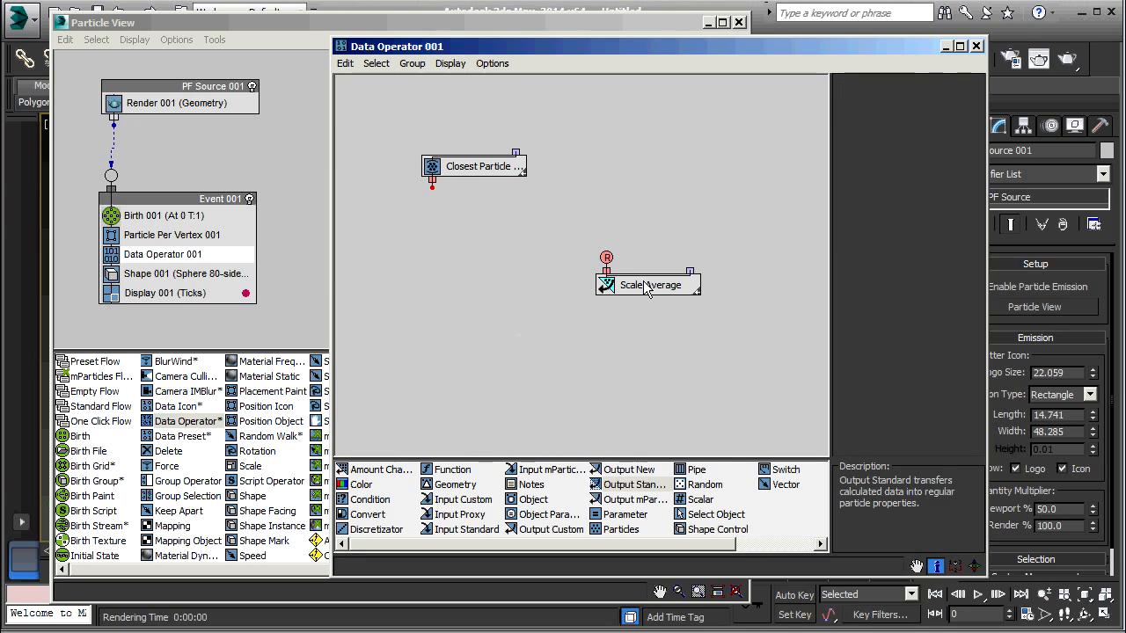
left_click_drag(648, 284, 483, 281)
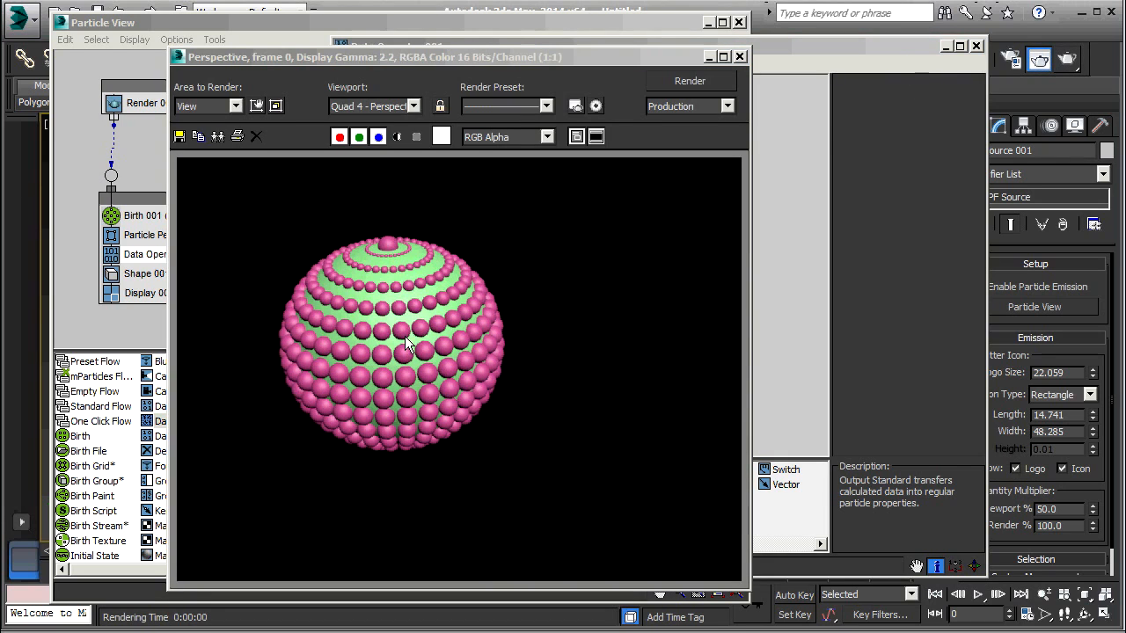
mouse_move(398, 316)
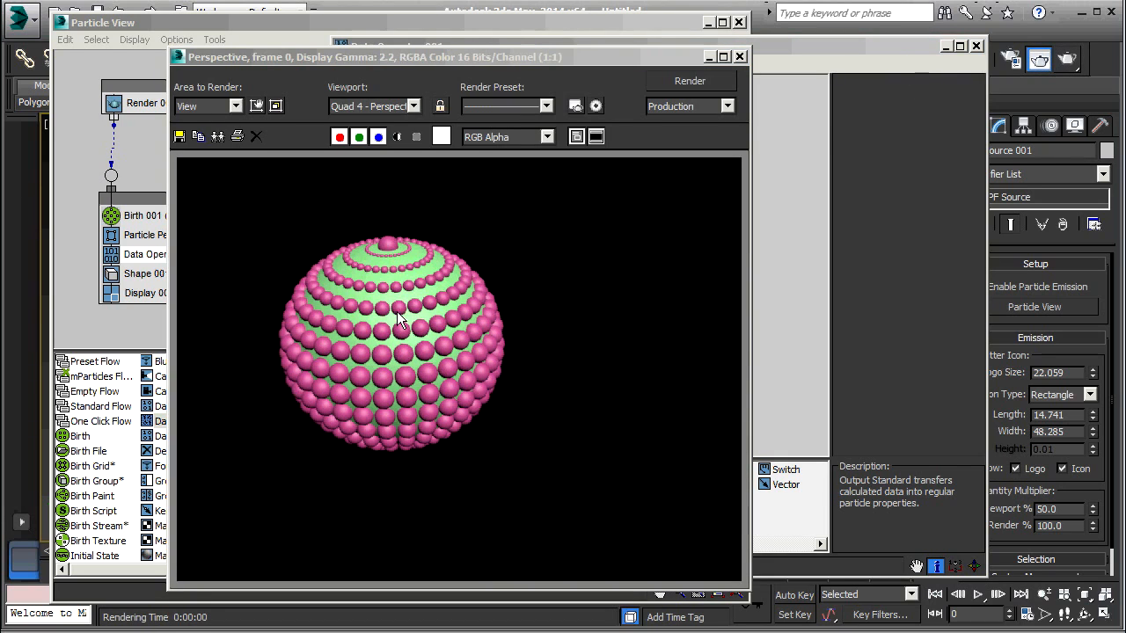
mouse_move(397, 277)
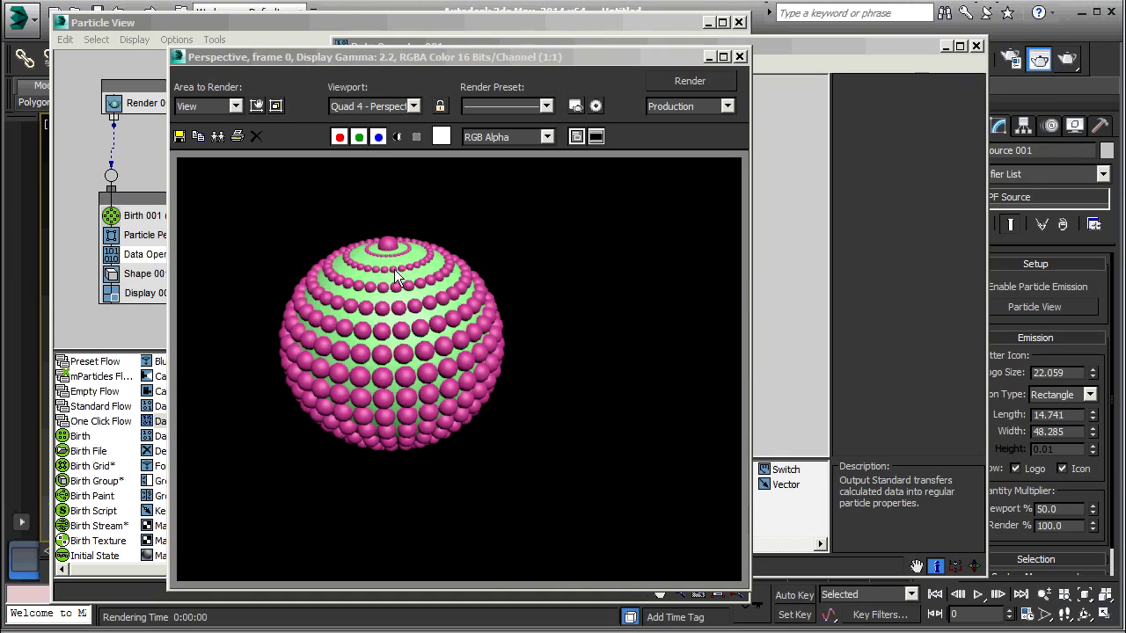
mouse_move(401, 326)
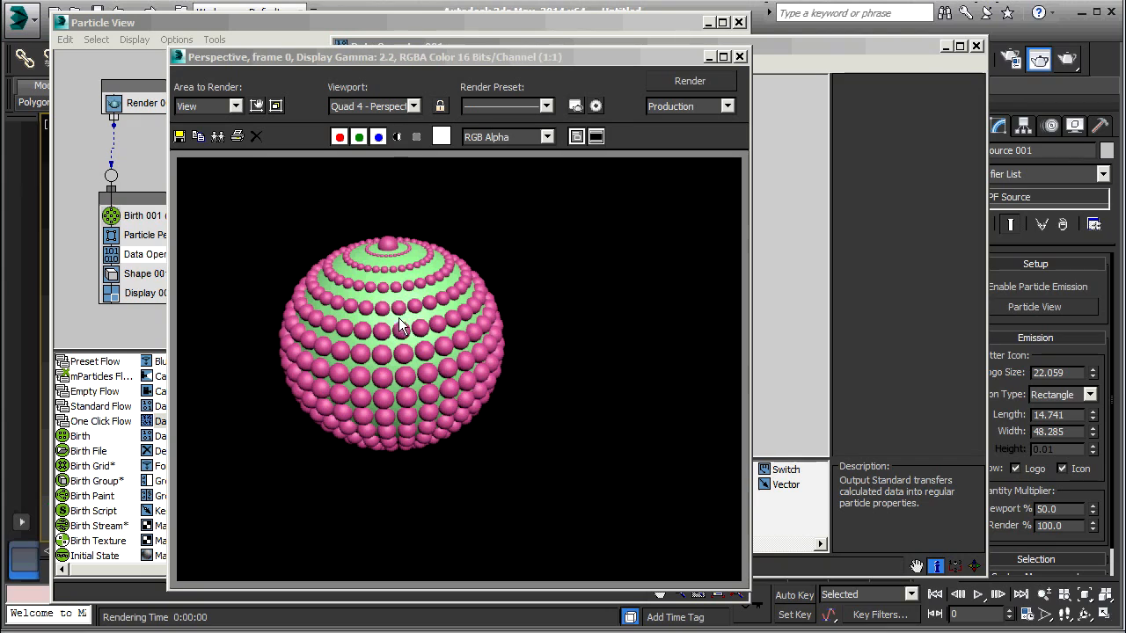
mouse_move(387, 367)
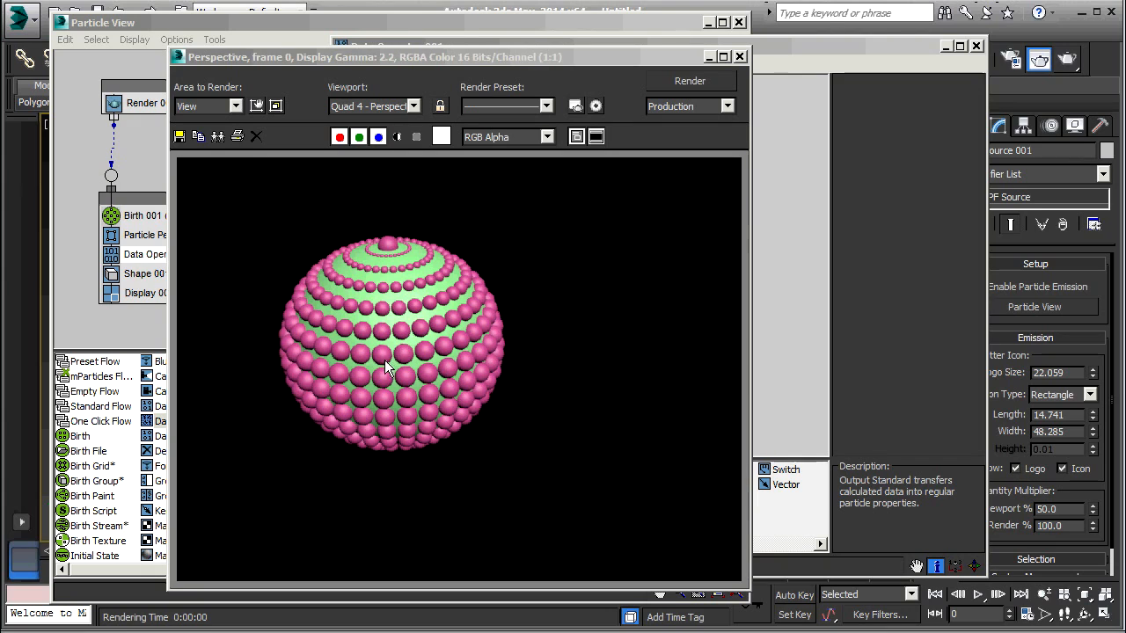
mouse_move(673, 81)
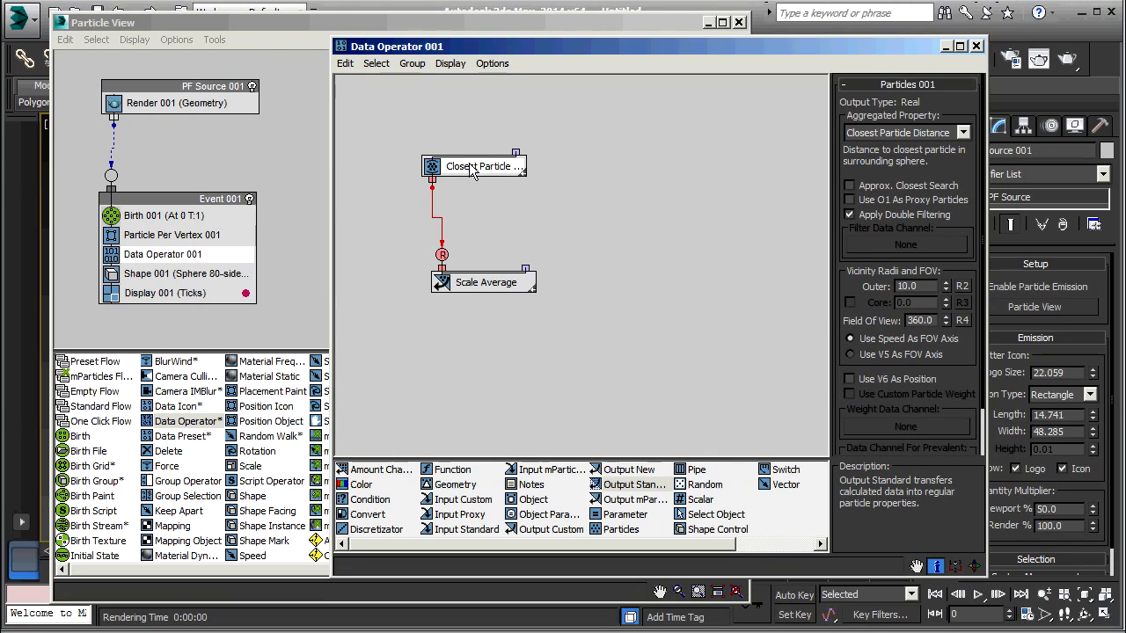
mouse_move(462, 167)
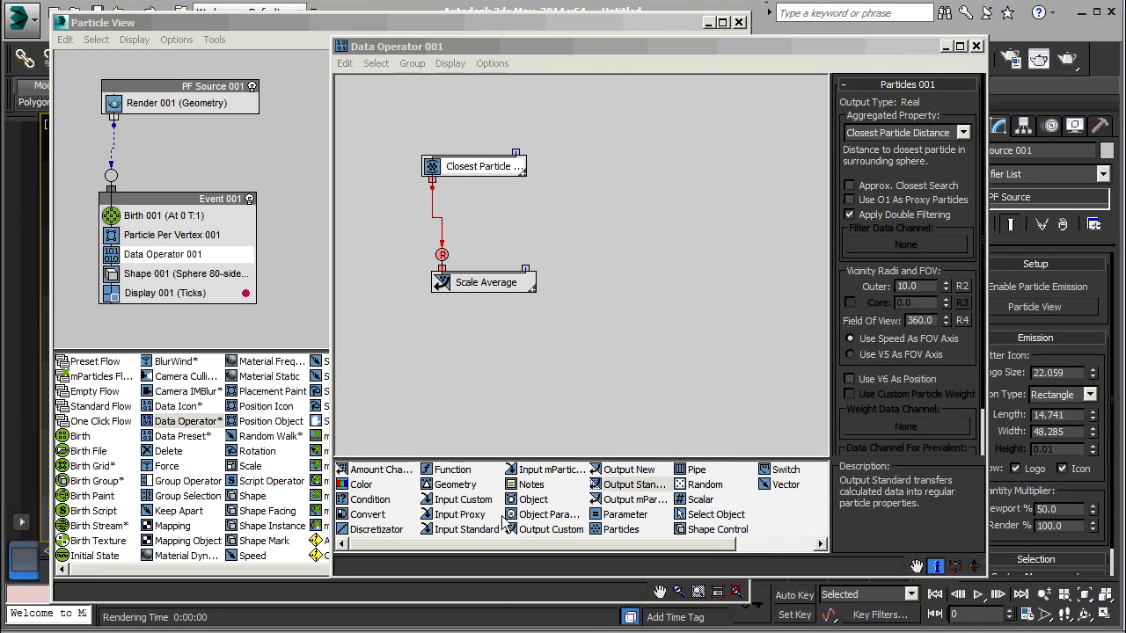
Step: Add an Input Standard set to New In Event, wired into Closest Particle Distance
left_click(466, 528)
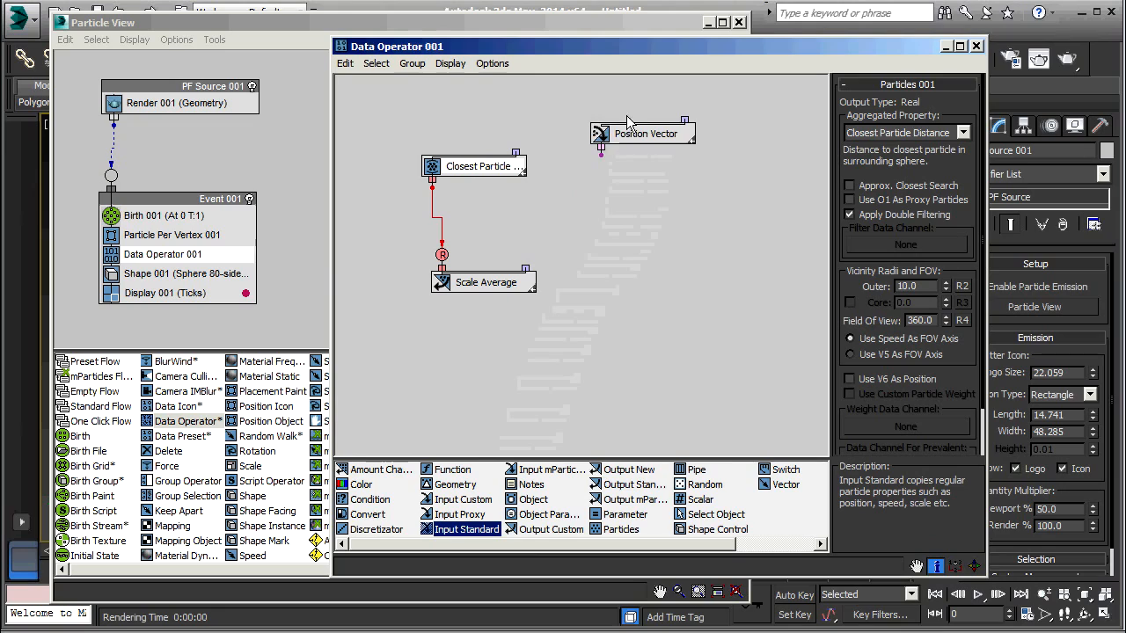
left_click(645, 132)
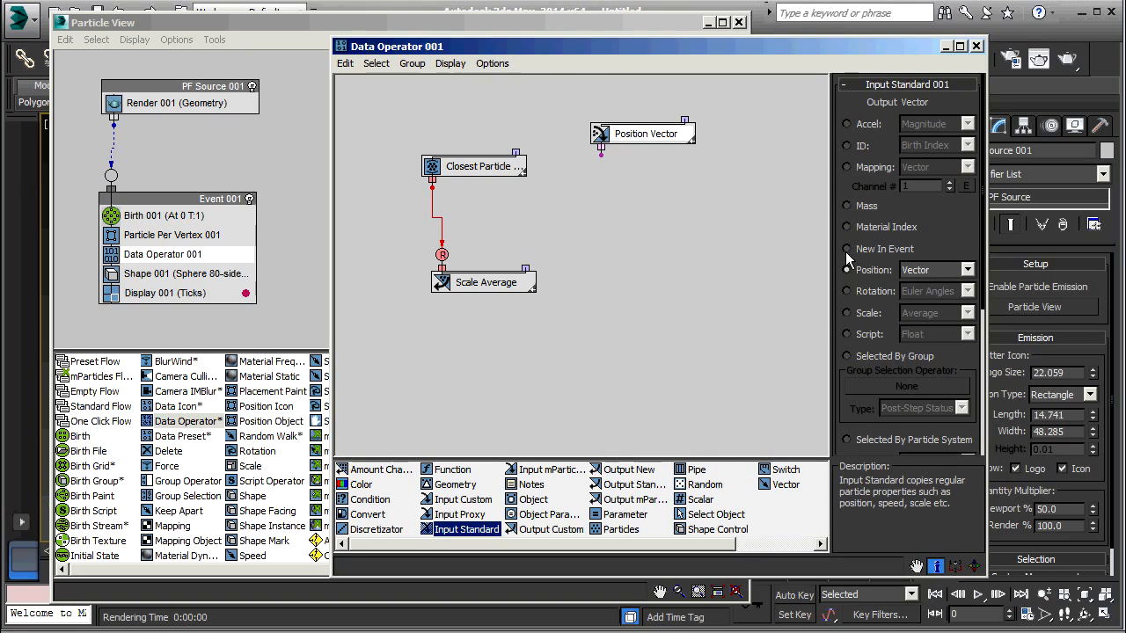
left_click(847, 248)
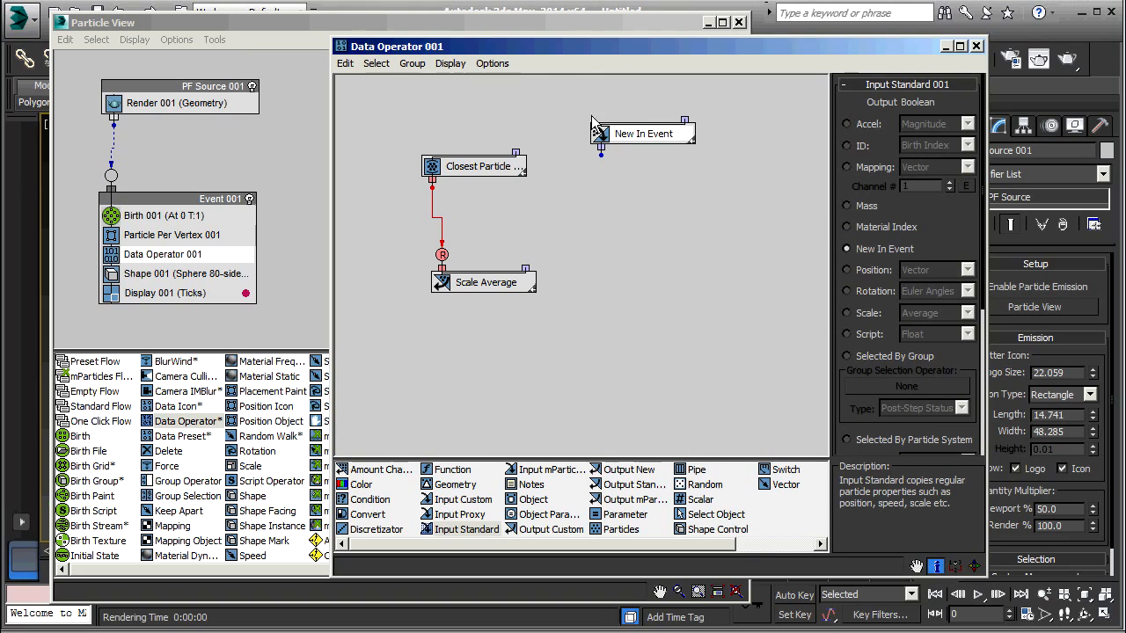
left_click_drag(643, 133, 615, 108)
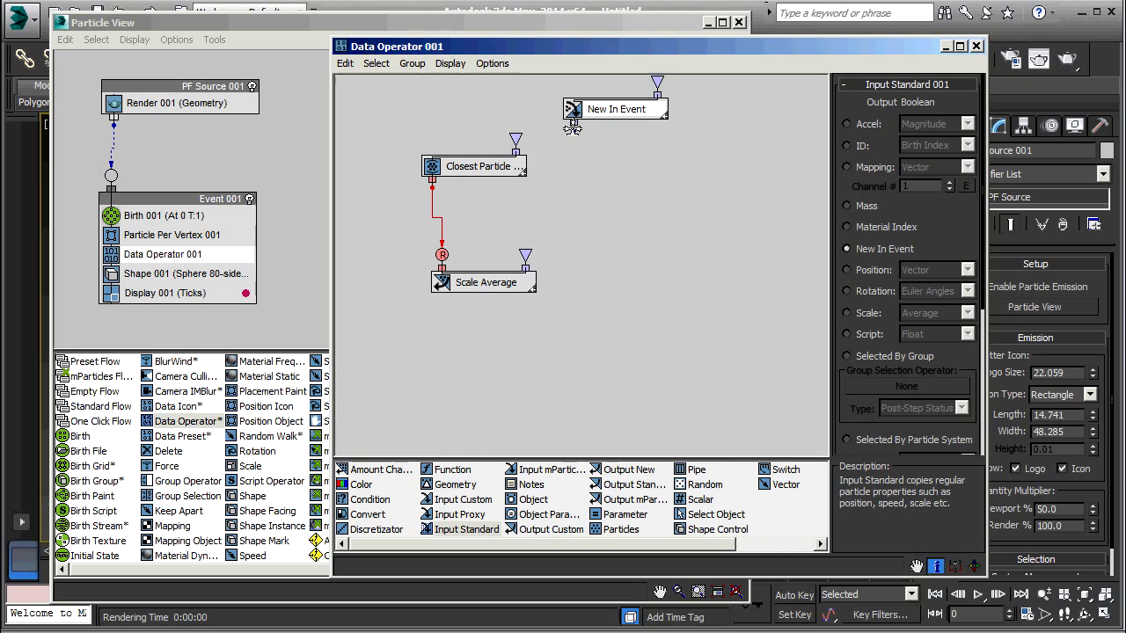
left_click_drag(572, 129, 517, 139)
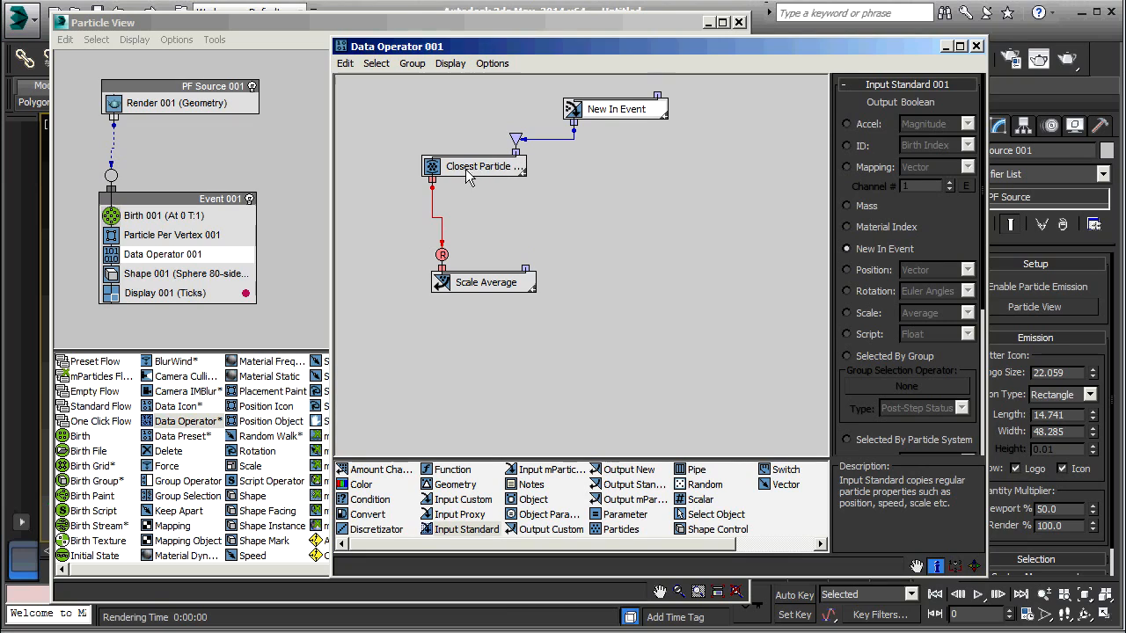
mouse_move(466, 180)
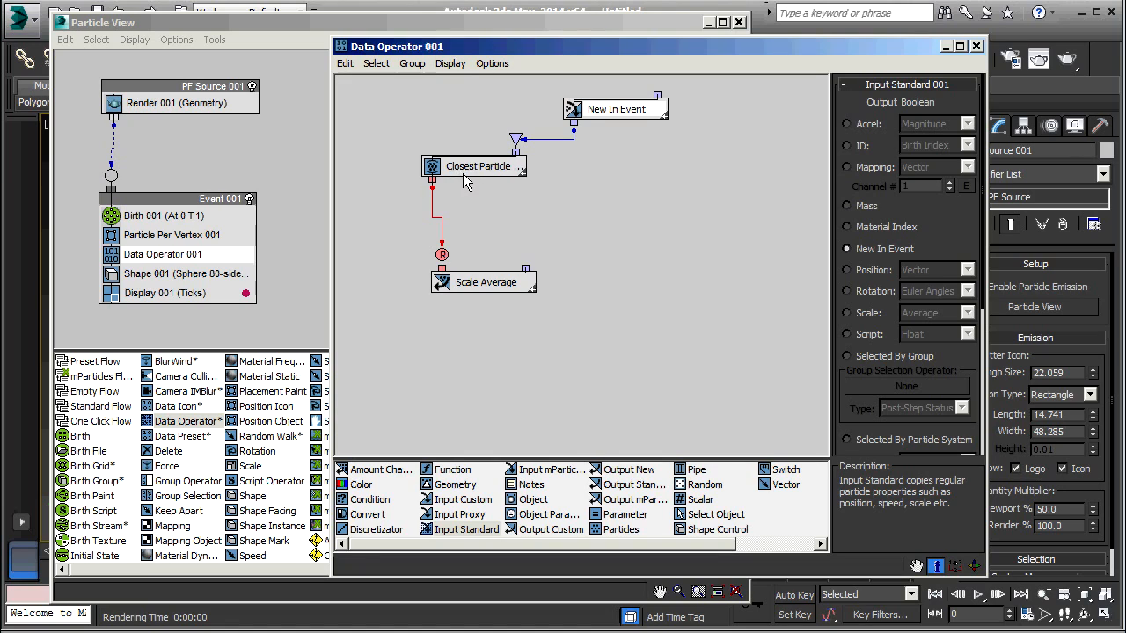
mouse_move(1073, 59)
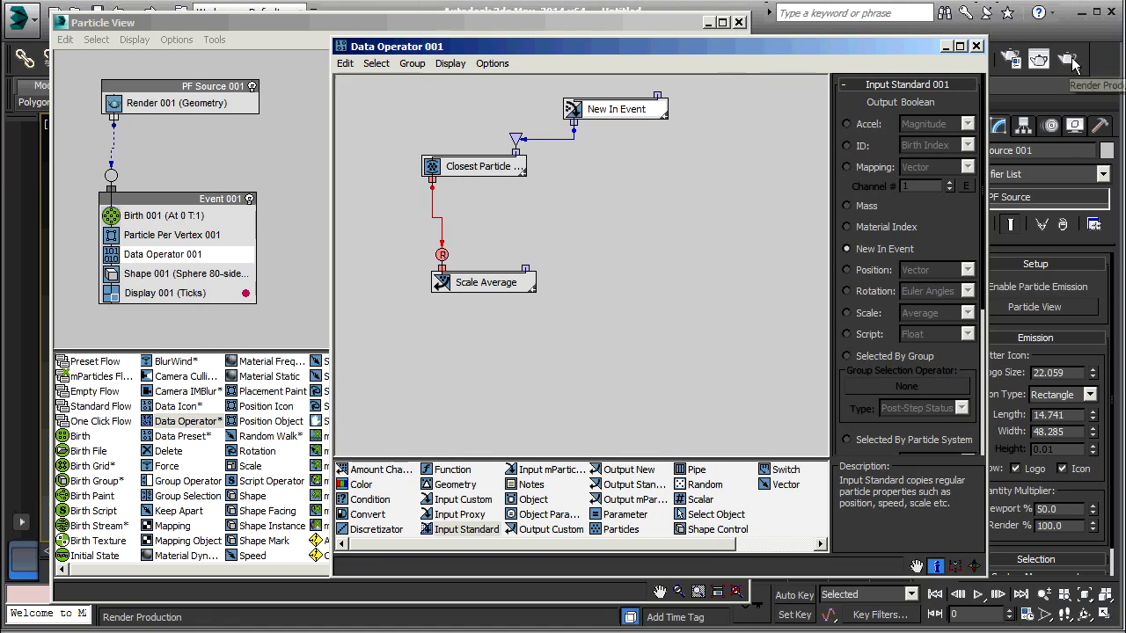
Step: Render the perspective view, showing rings of pink particle spheres on the green sphere
left_click(1072, 59)
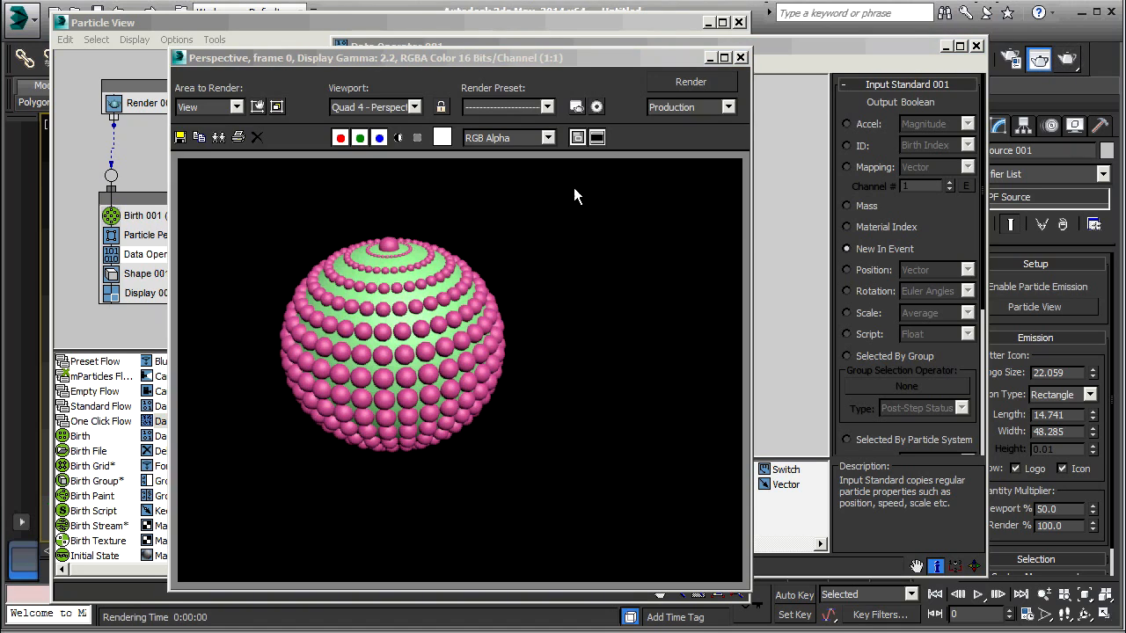
mouse_move(543, 212)
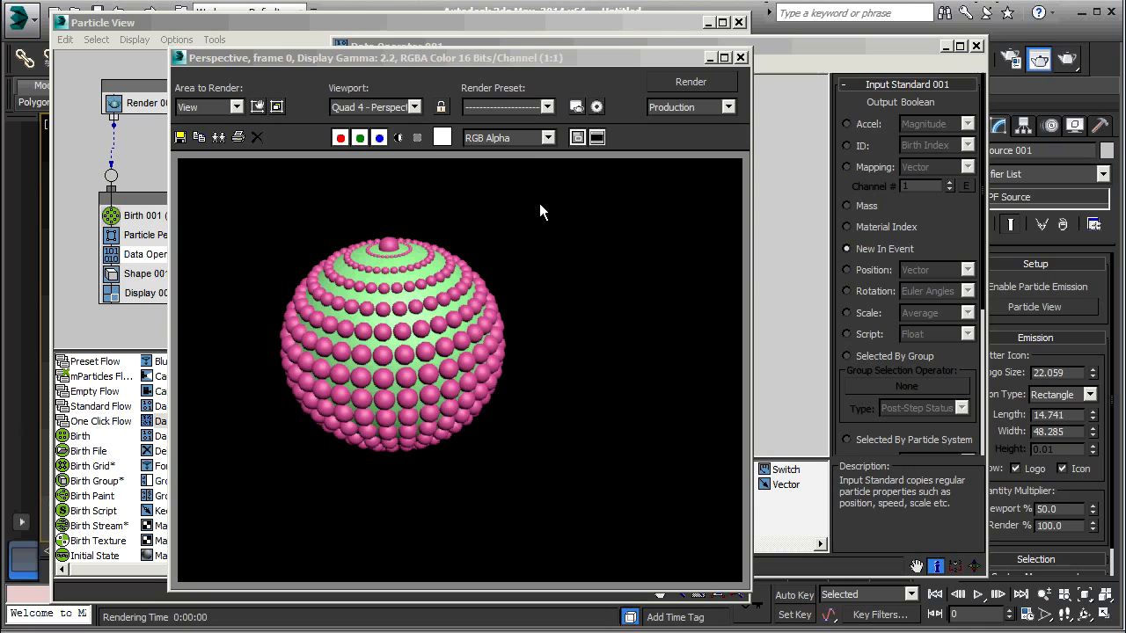